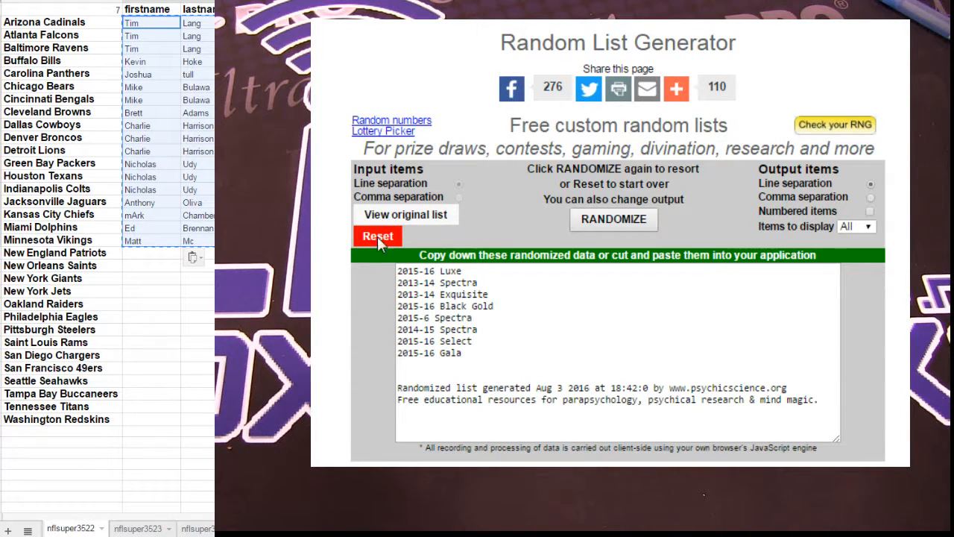
Step: Reset the generator, then randomize the pasted buyer names twice
click(377, 235)
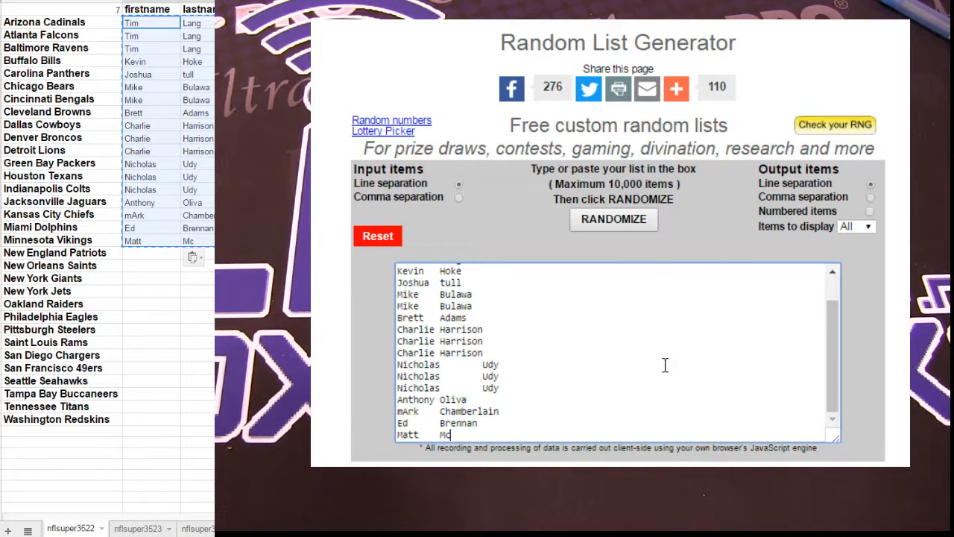
click(614, 217)
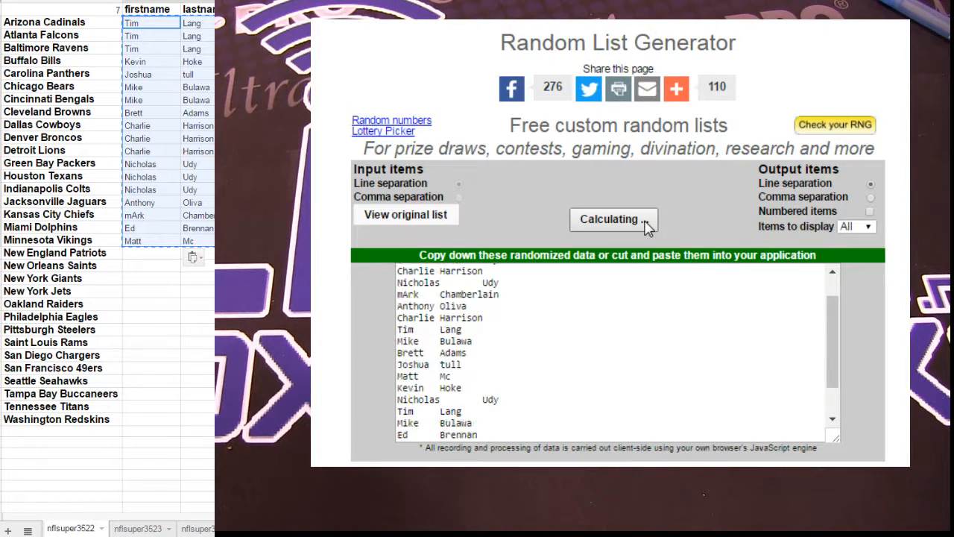
click(614, 217)
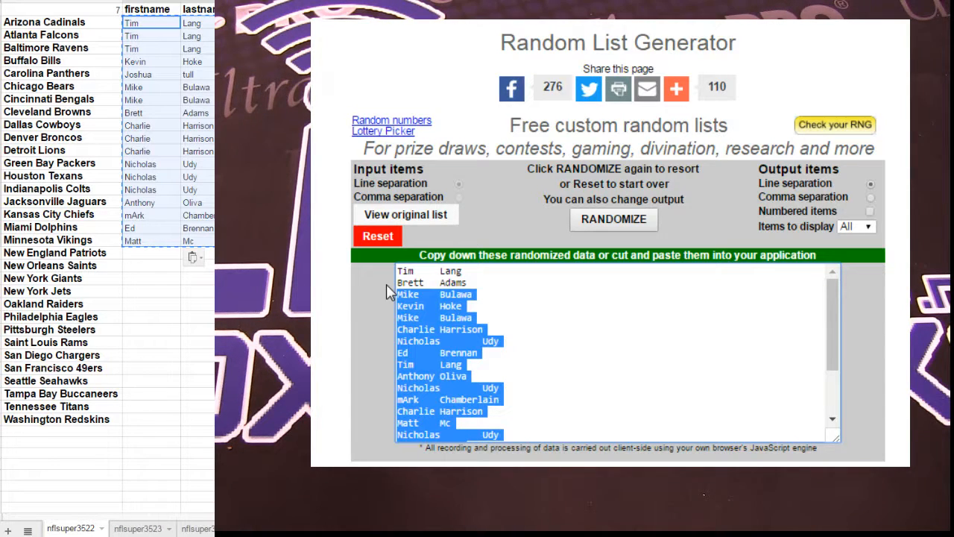
mouse_move(431, 351)
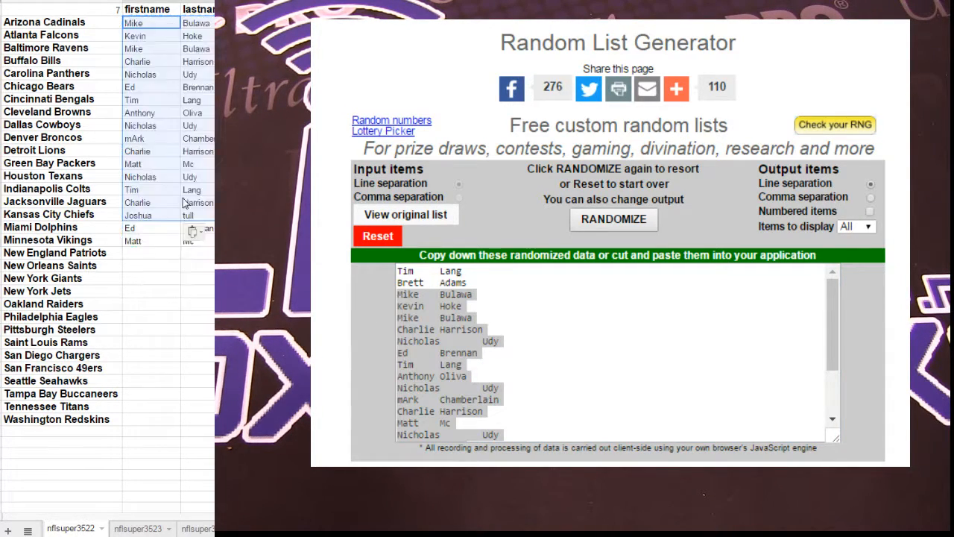
Step: Paste the shuffled buyer names into the name cells beside the teams
right_click(134, 228)
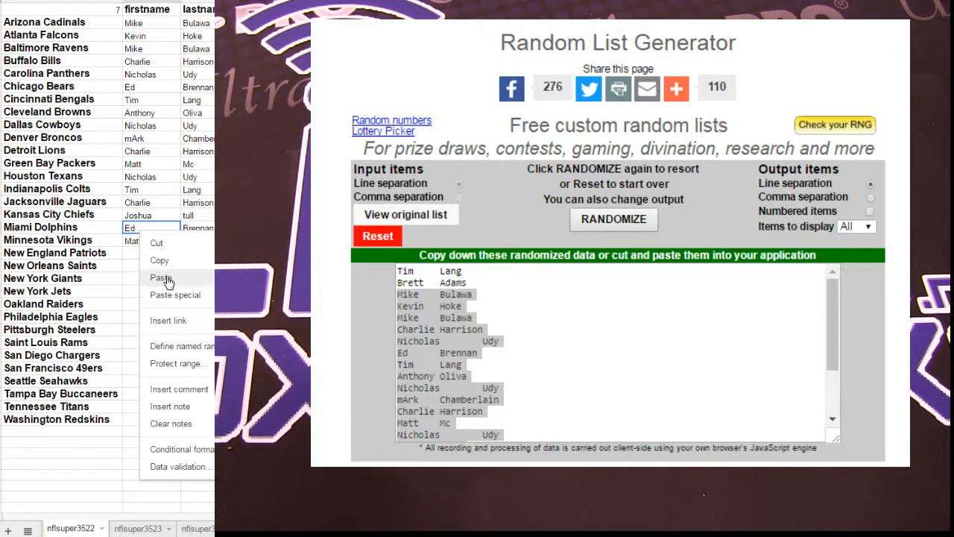
click(161, 278)
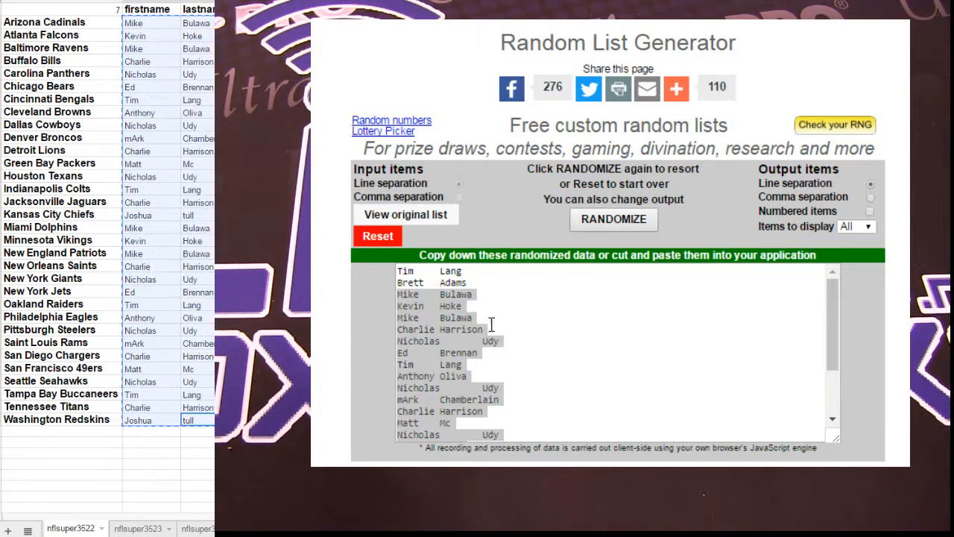
Step: Reset the generator, reshuffle the buyer names and paste the new order into the sheet
click(377, 235)
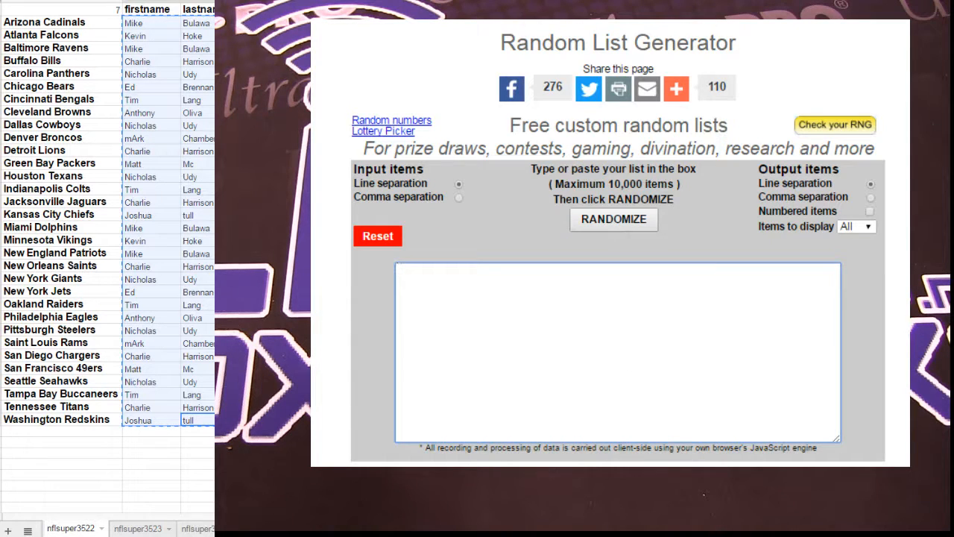
click(615, 220)
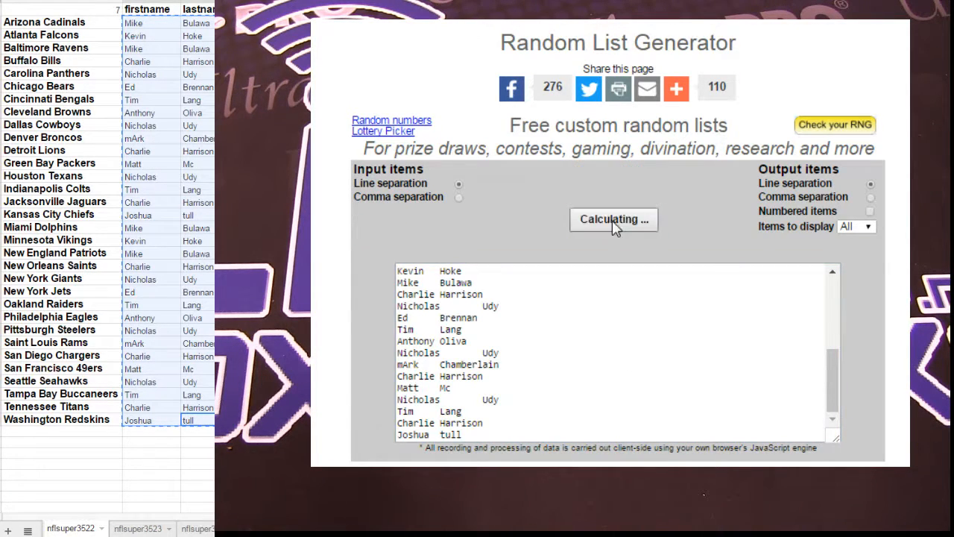
click(614, 219)
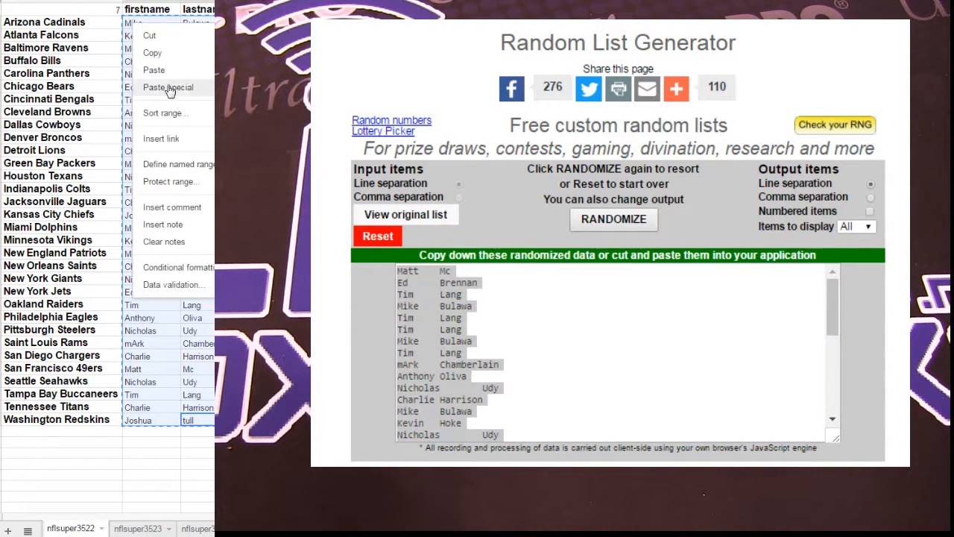
click(167, 87)
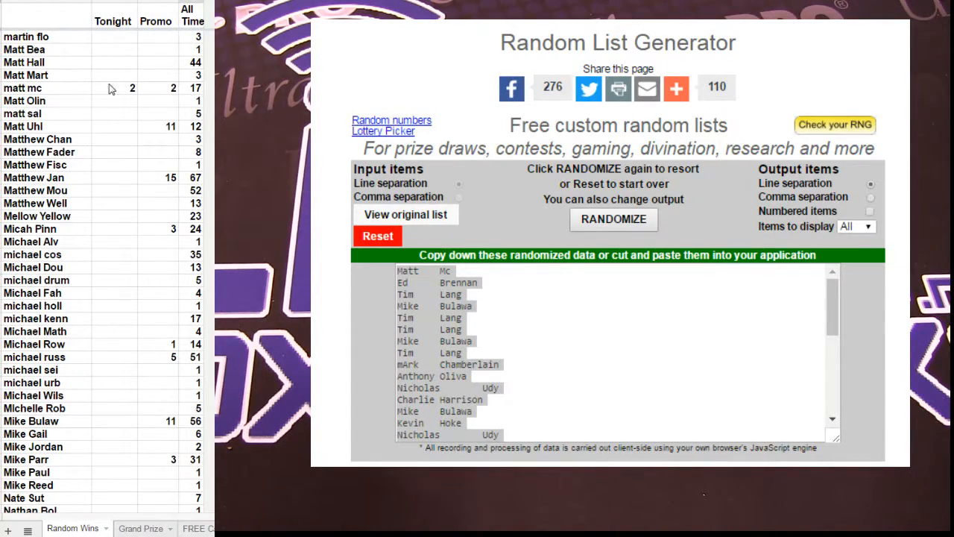
Step: Update matt mc's win tally on the Random Wins sheet
click(117, 88)
text(3)
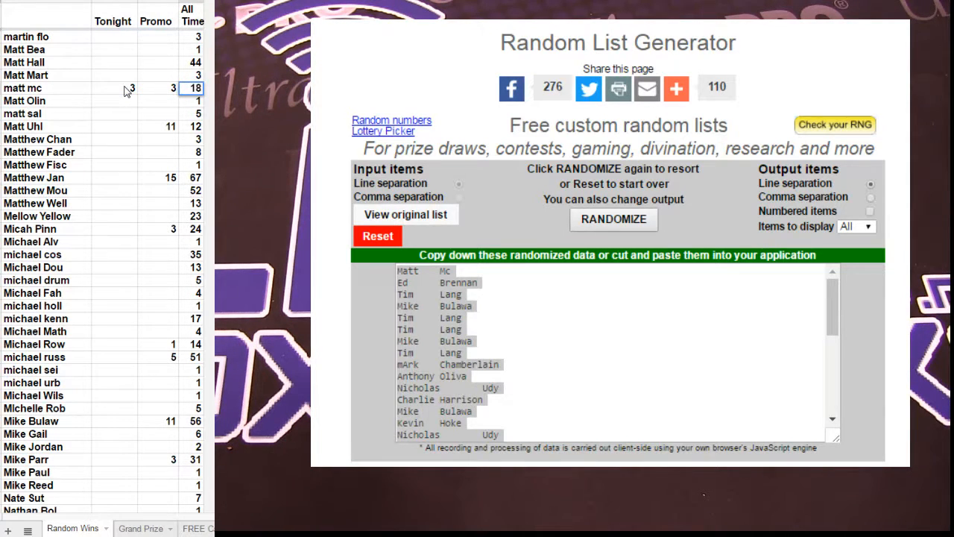
click(114, 164)
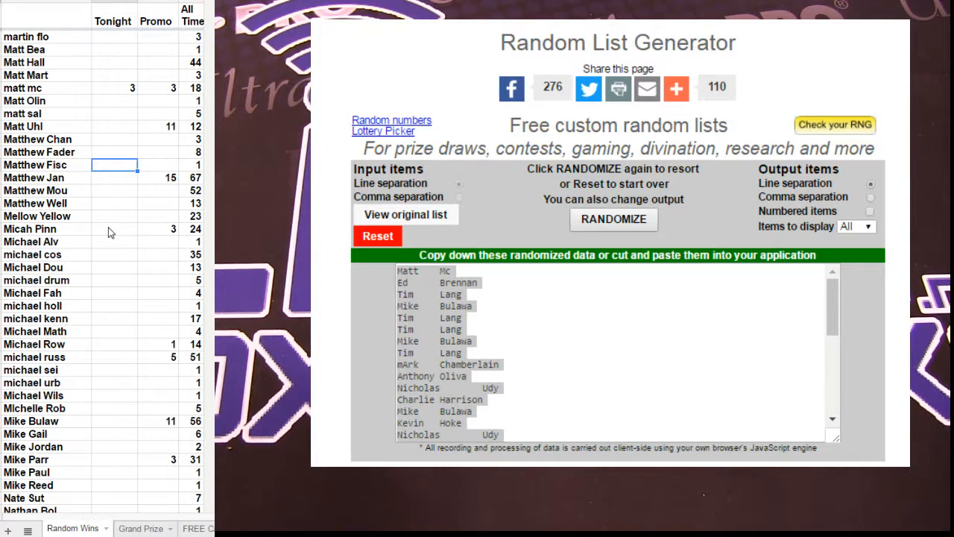
click(114, 88)
text(2)
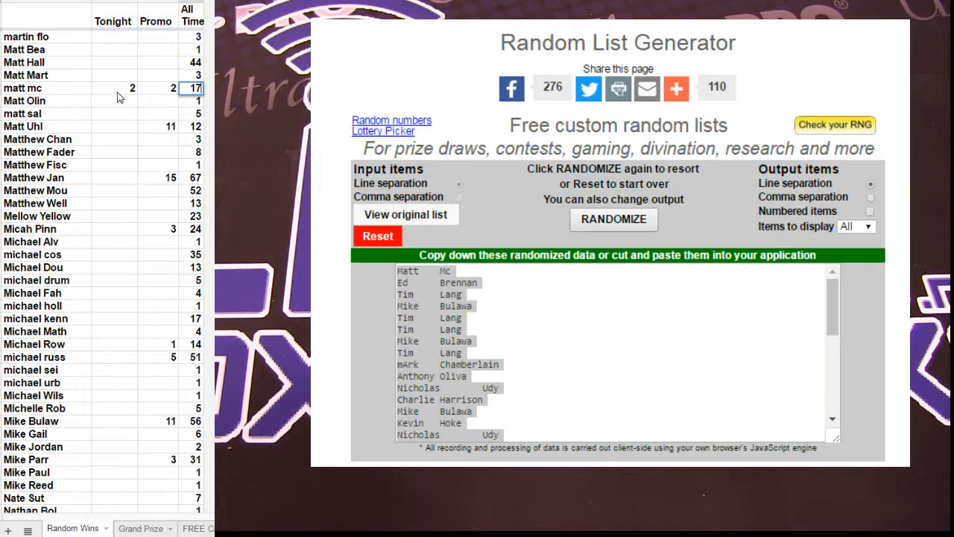
scroll(down, 3)
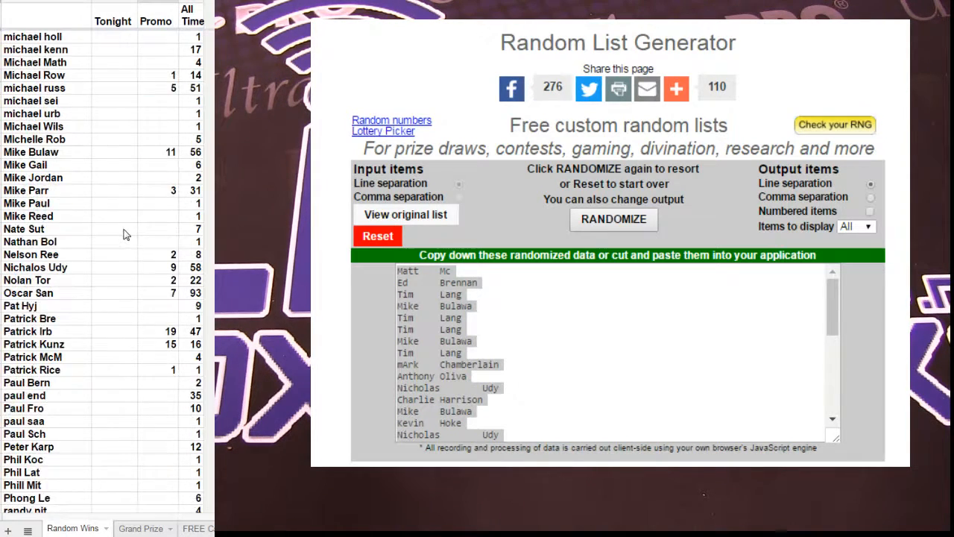
scroll(down, 3)
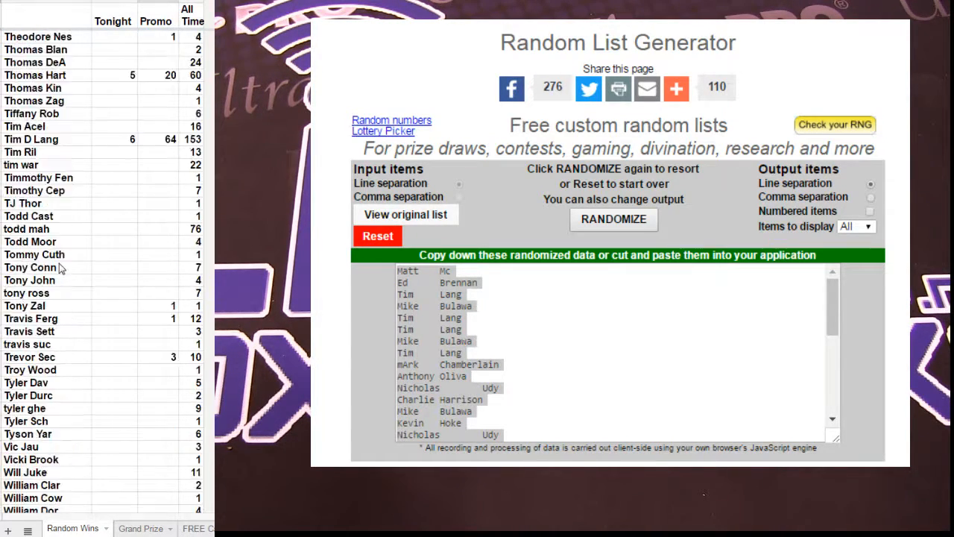
click(113, 140)
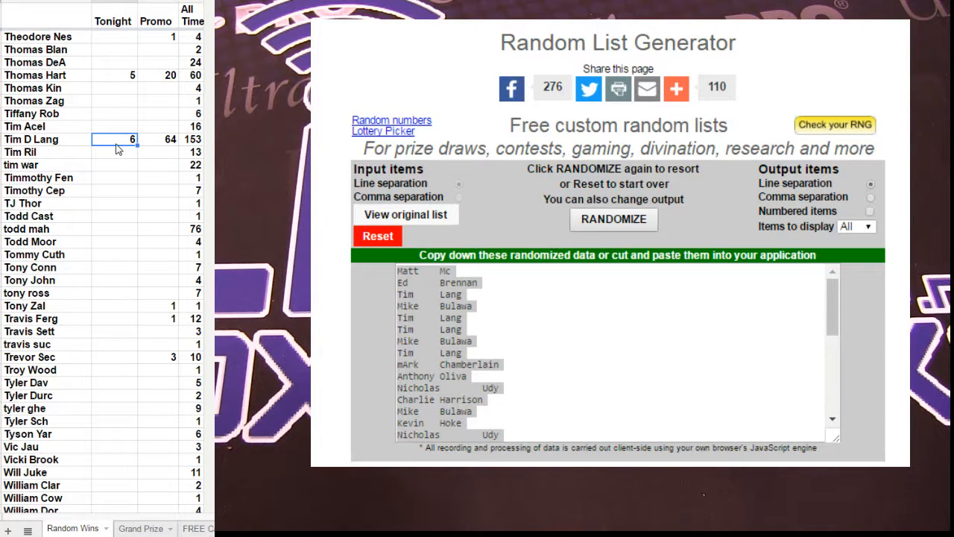
text(7)
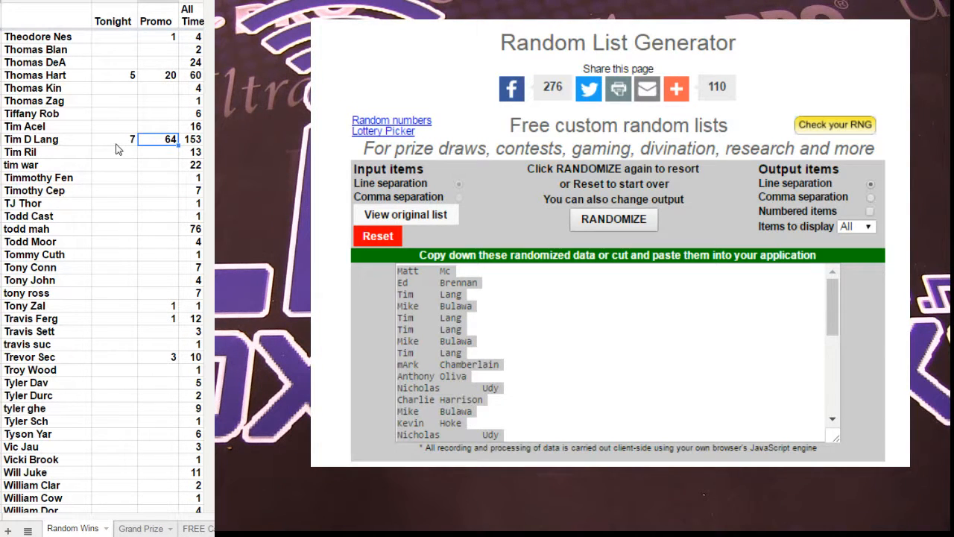
text(65)
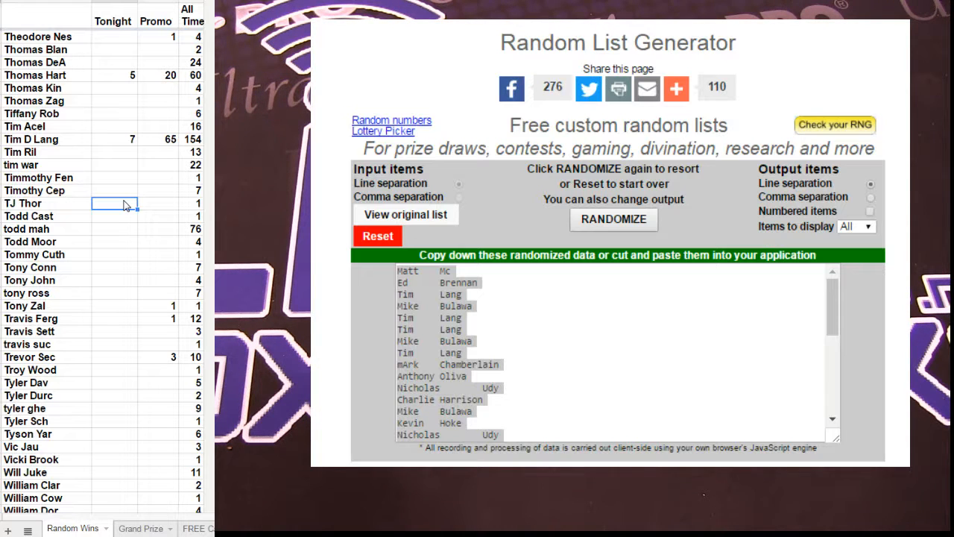
click(157, 253)
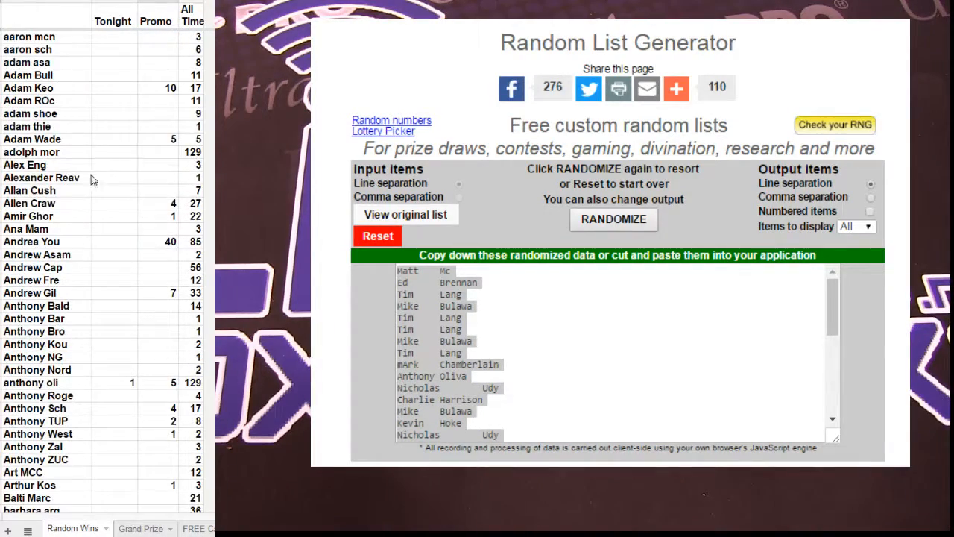
scroll(down, 3)
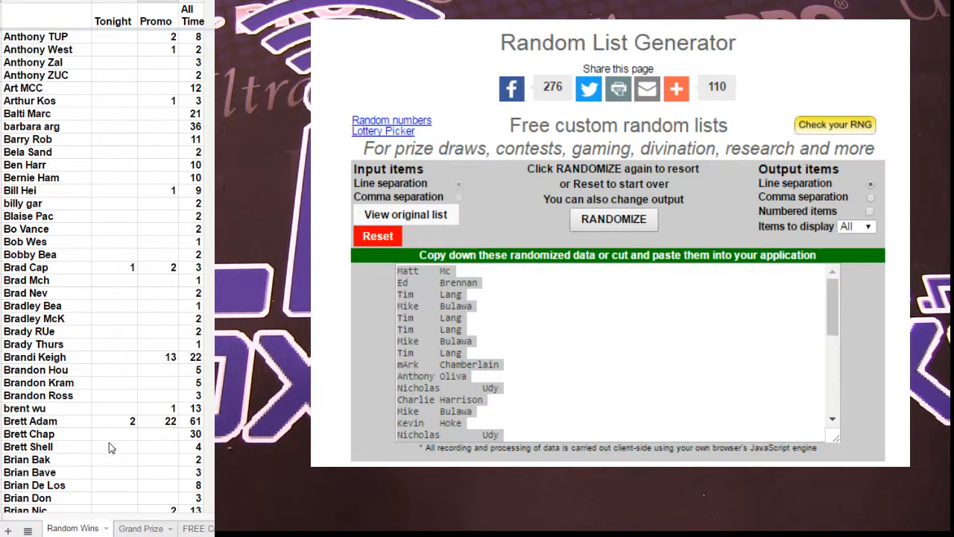
click(113, 421)
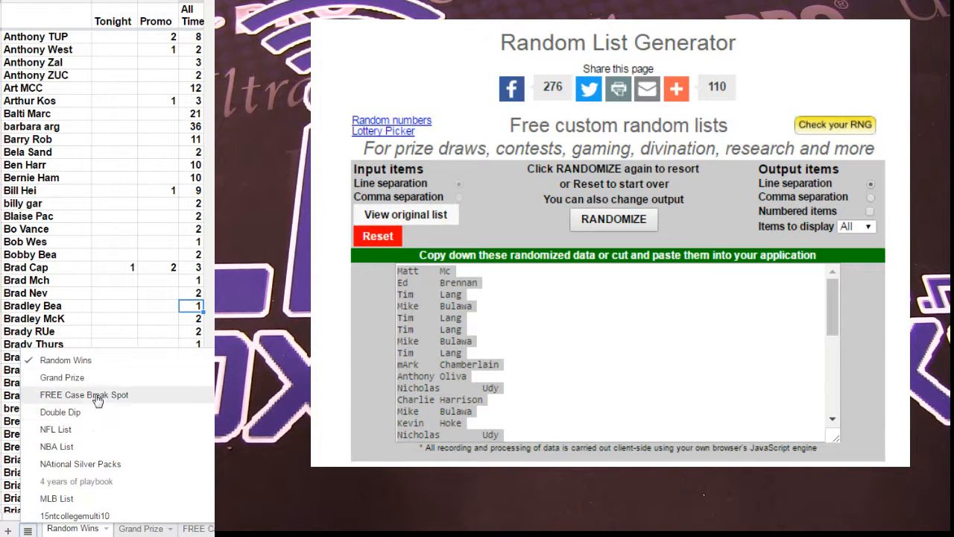
mouse_move(71, 432)
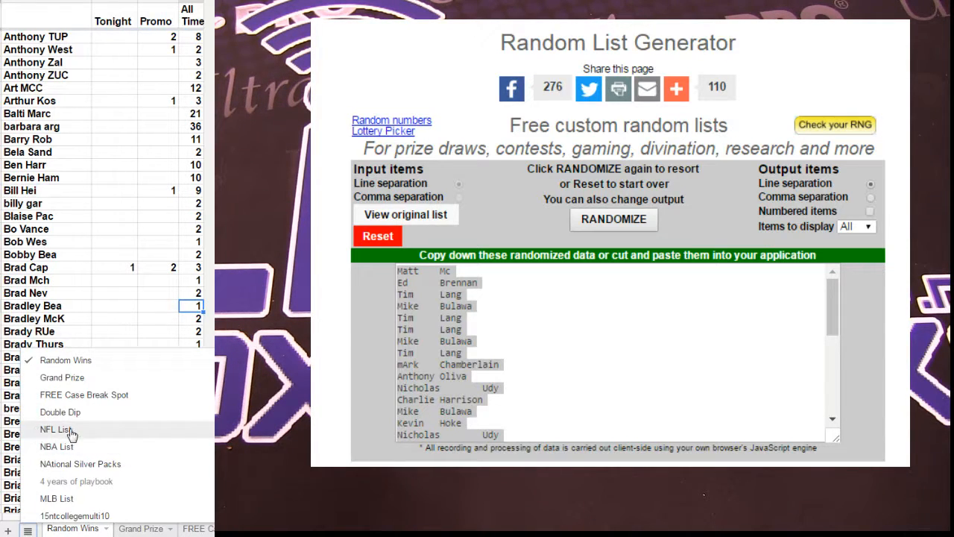
mouse_move(72, 429)
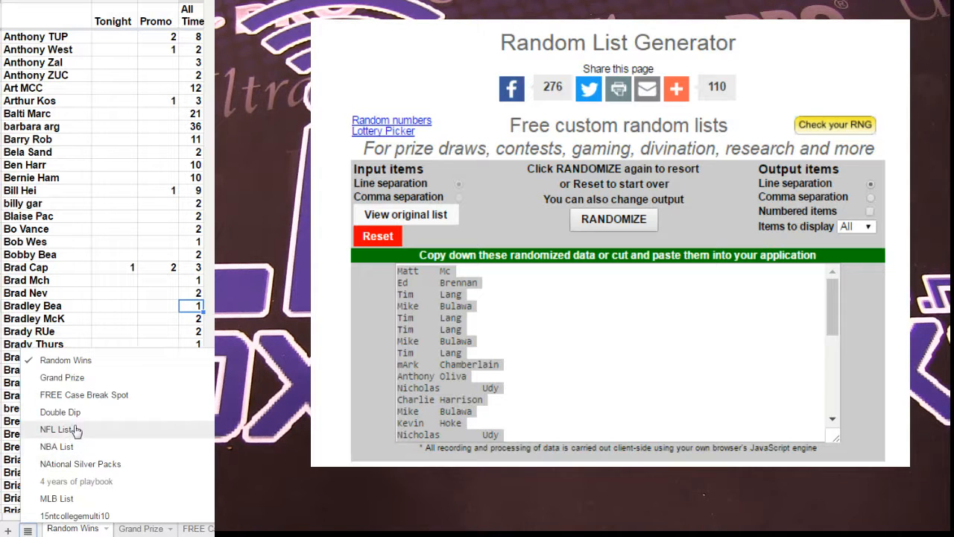
Step: Copy the FREE Case Break Spot NFL products into the reset generator and randomize them twice
click(57, 429)
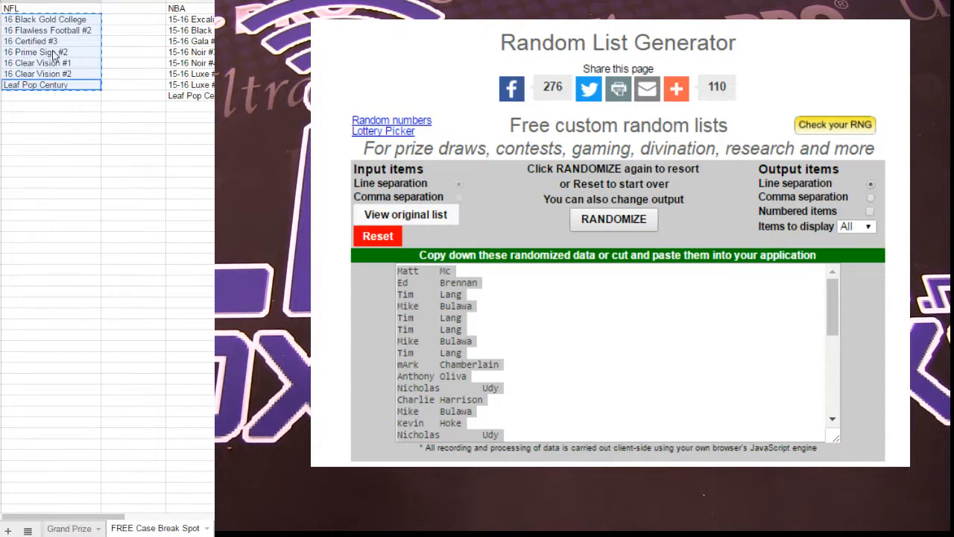
click(378, 235)
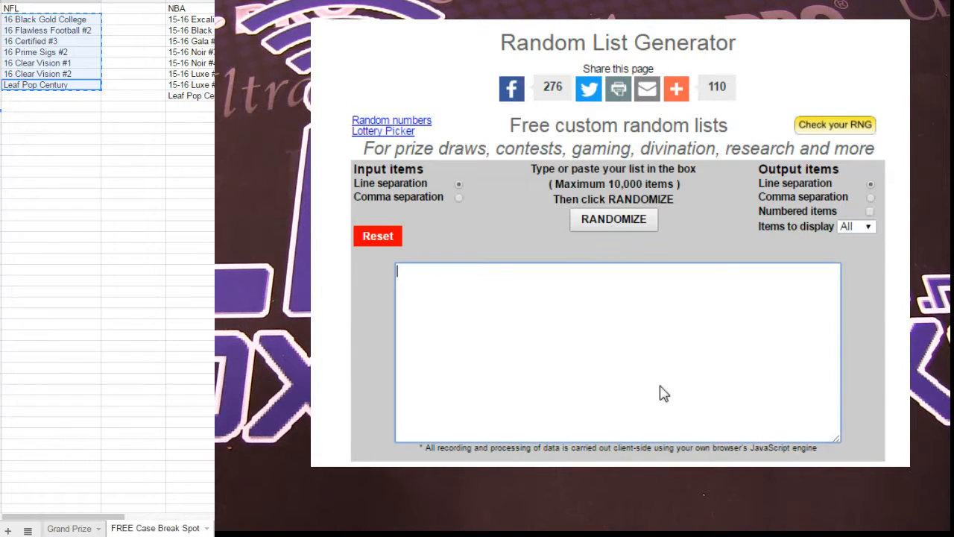
click(614, 218)
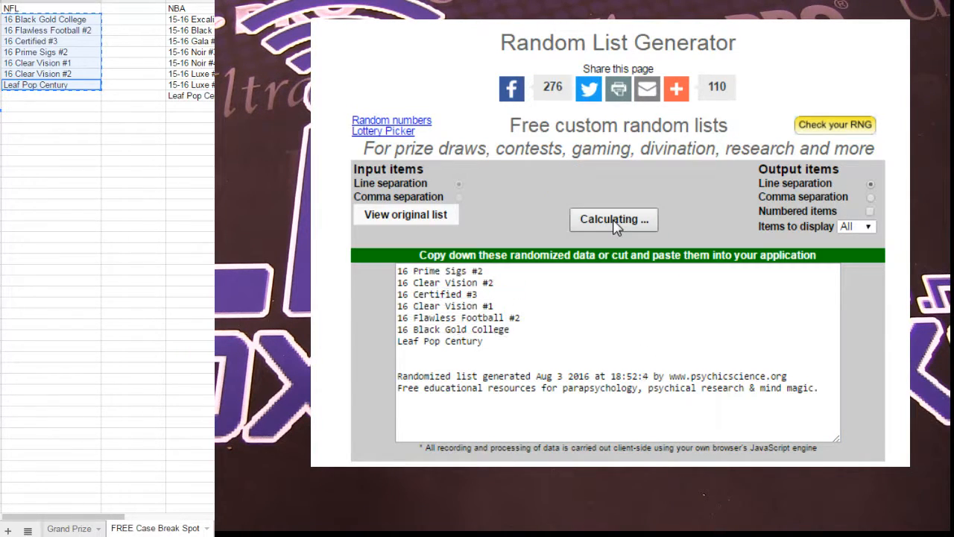
click(614, 219)
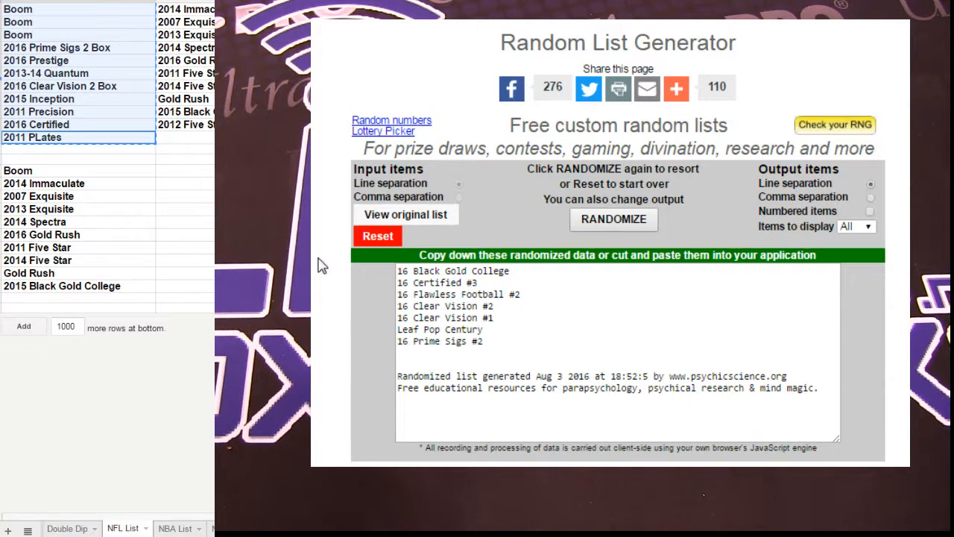
Step: Reset the generator and shuffle the NFL List products, Boom to 2011 Plates, twice
click(406, 215)
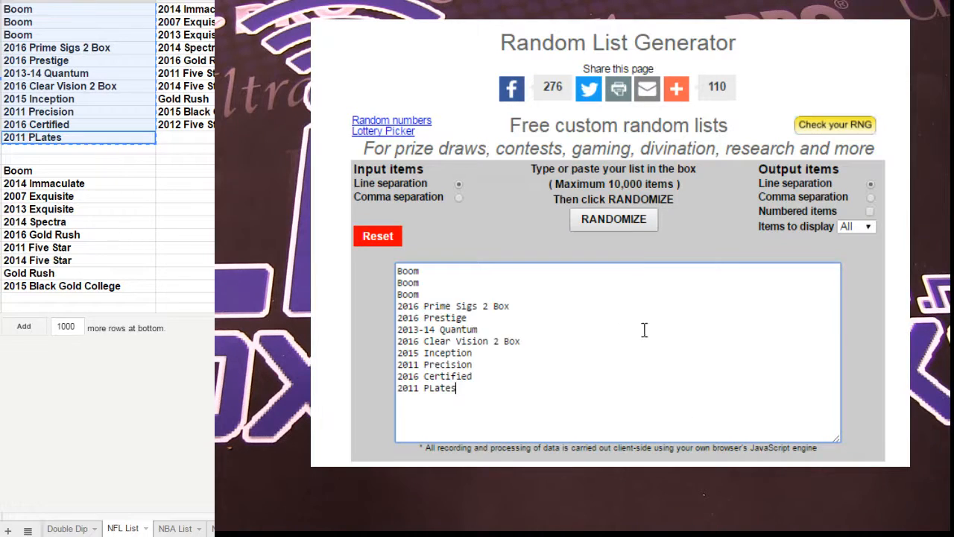
click(614, 218)
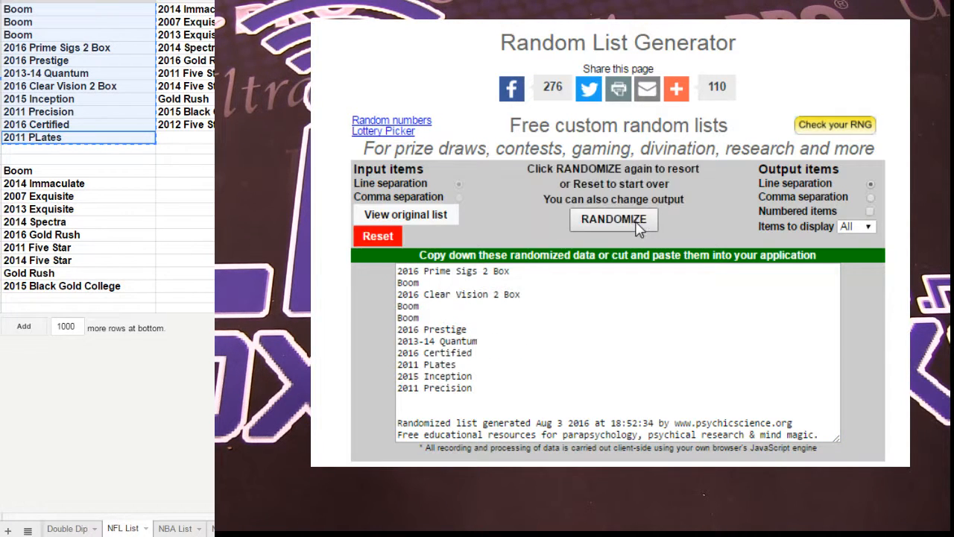
click(614, 218)
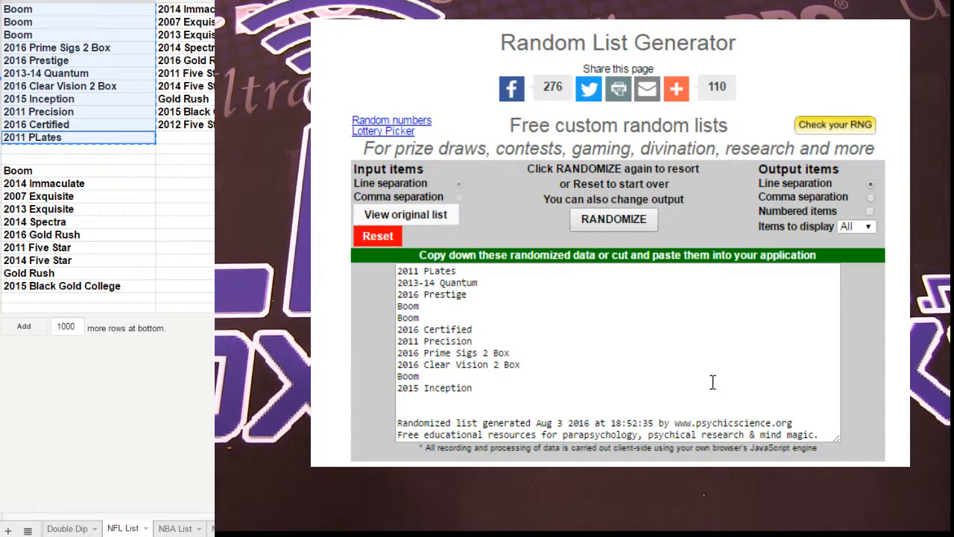
click(123, 528)
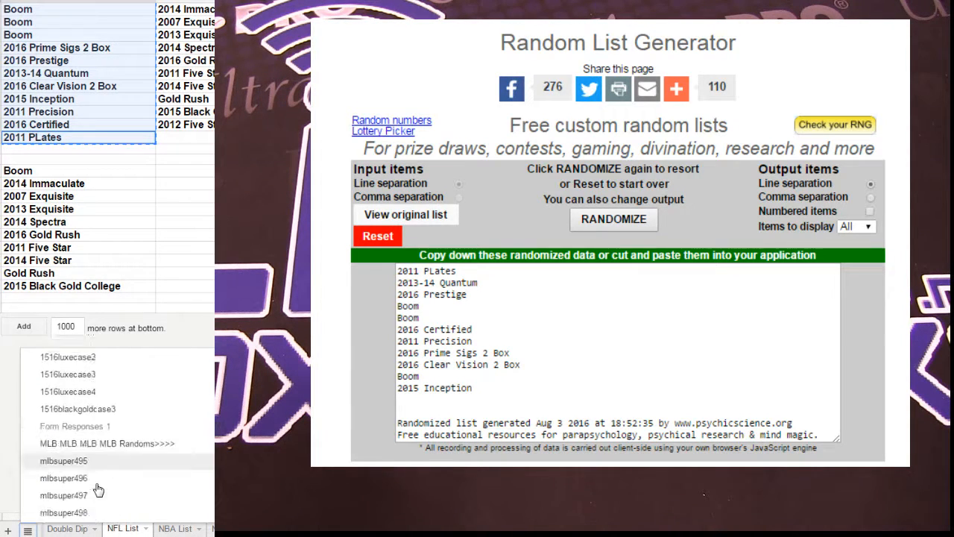
scroll(down, 3)
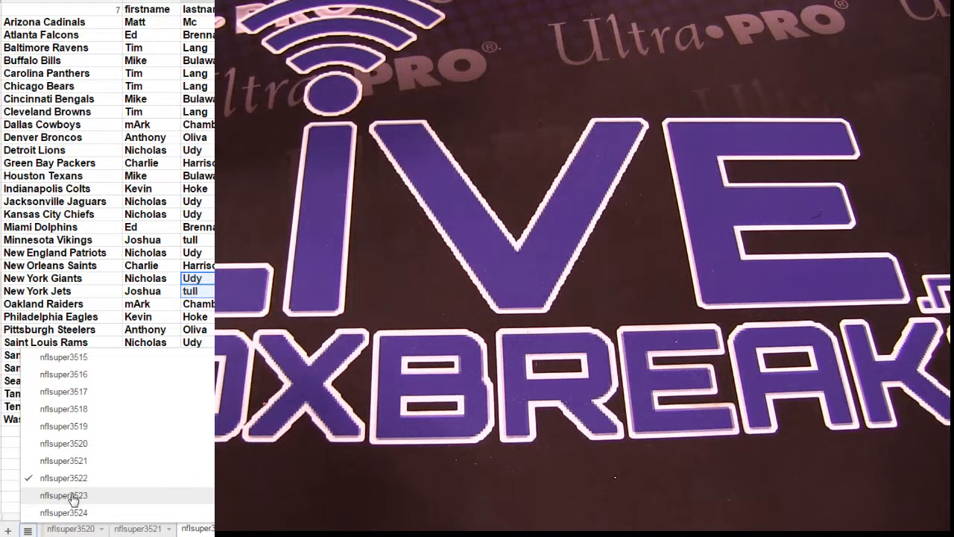
Step: Switch to the next nflsuper break sheet and scroll to the buyer names below the teams
click(63, 495)
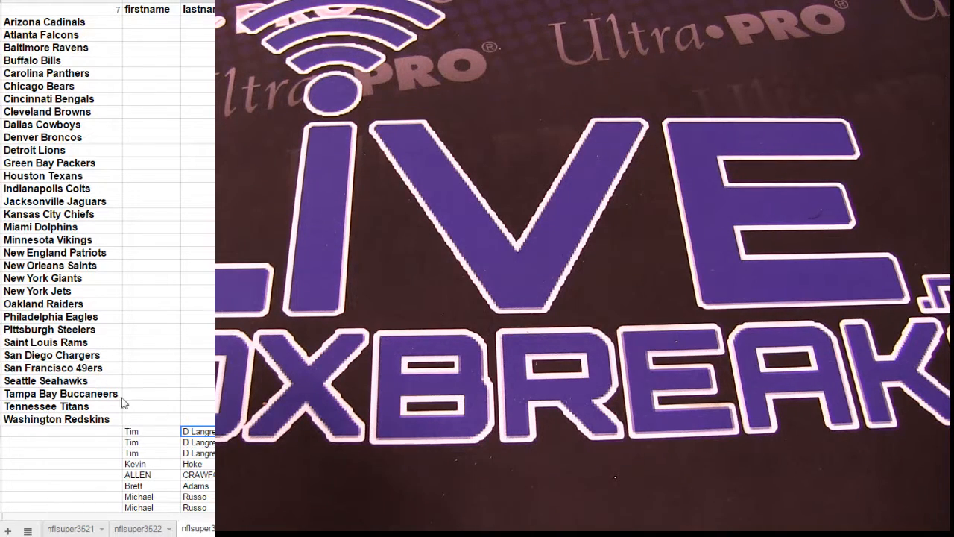
scroll(down, 3)
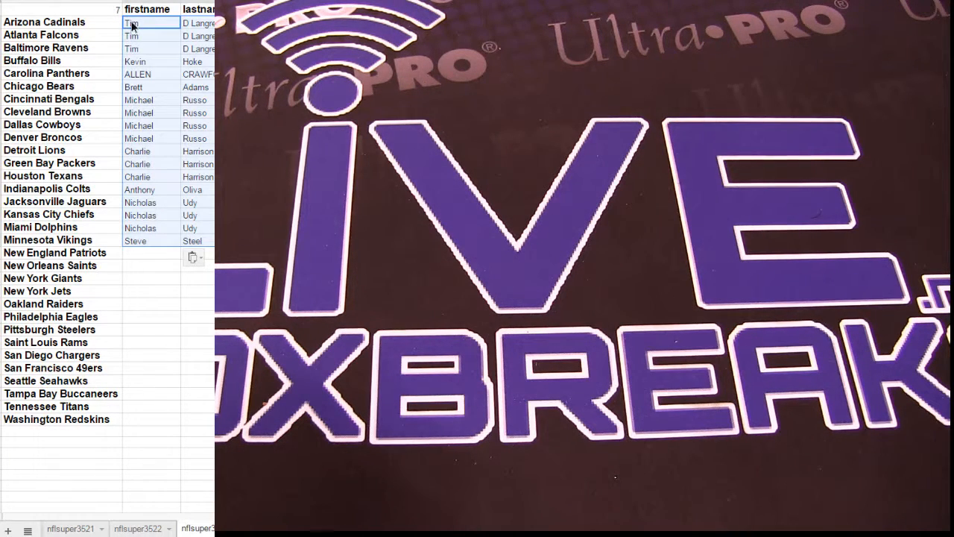
Step: Paste the randomized buyer names into the firstname cells beside every team
right_click(150, 226)
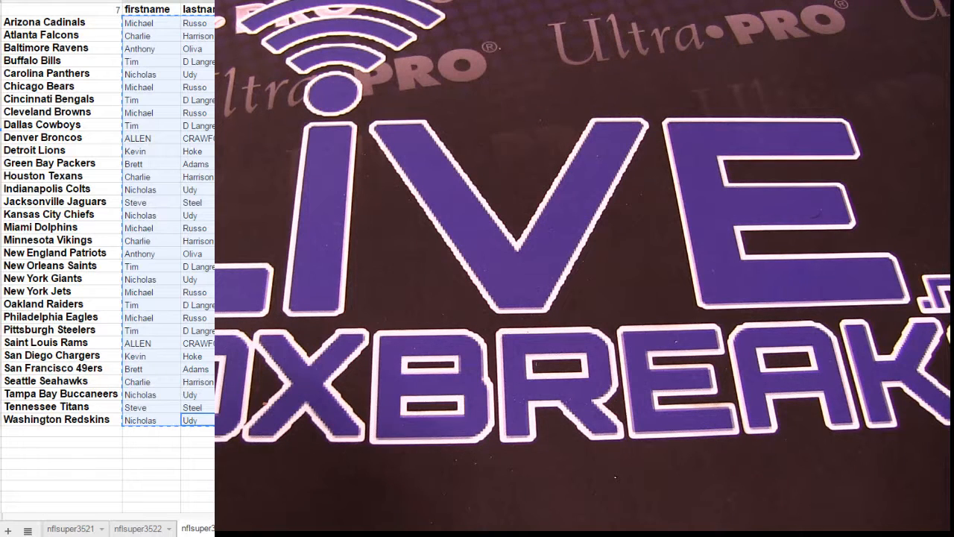
right_click(149, 22)
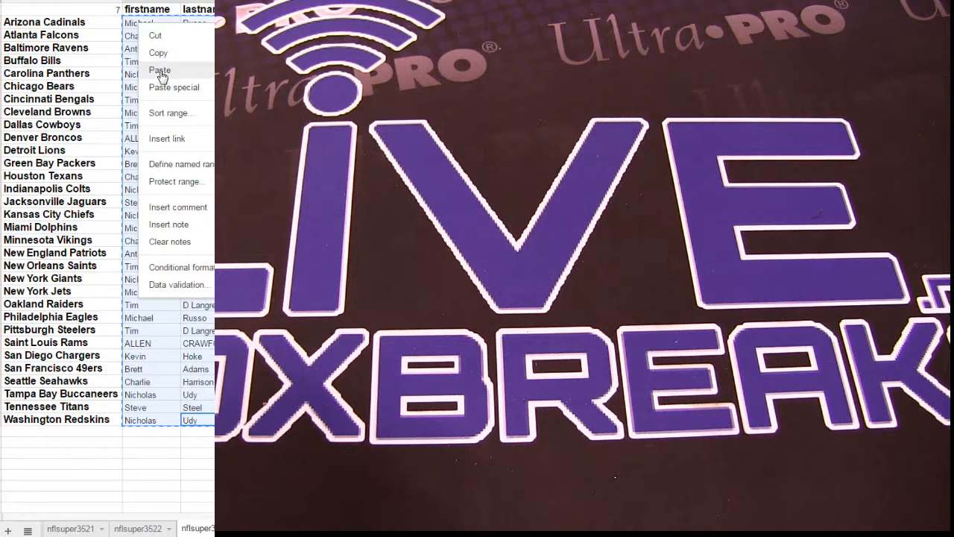
click(159, 70)
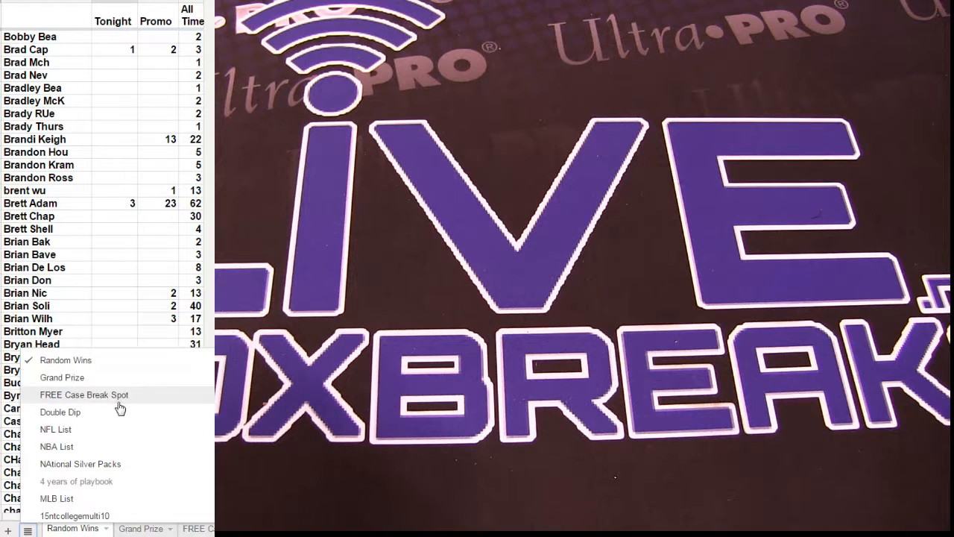
Step: Switch to the product list sheet showing the Boom List
click(83, 394)
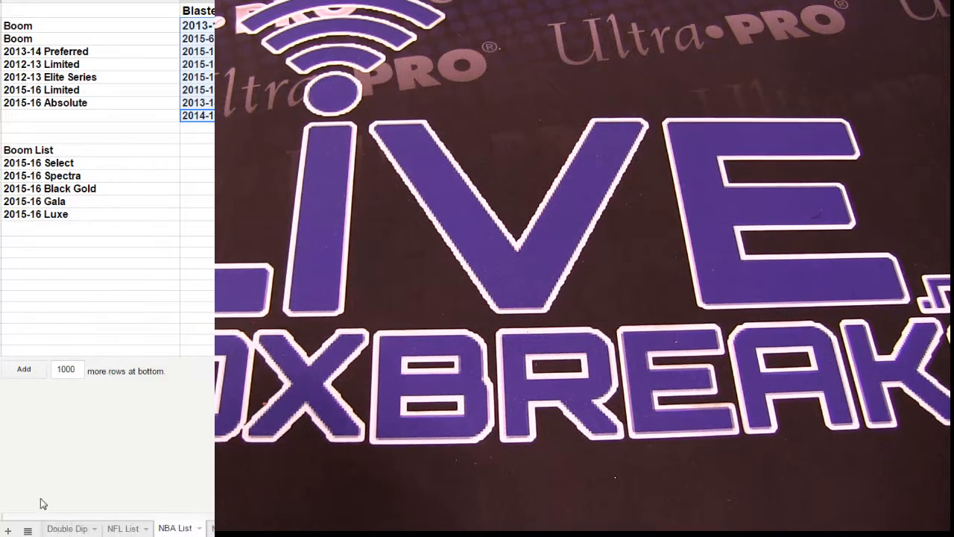
right_click(27, 138)
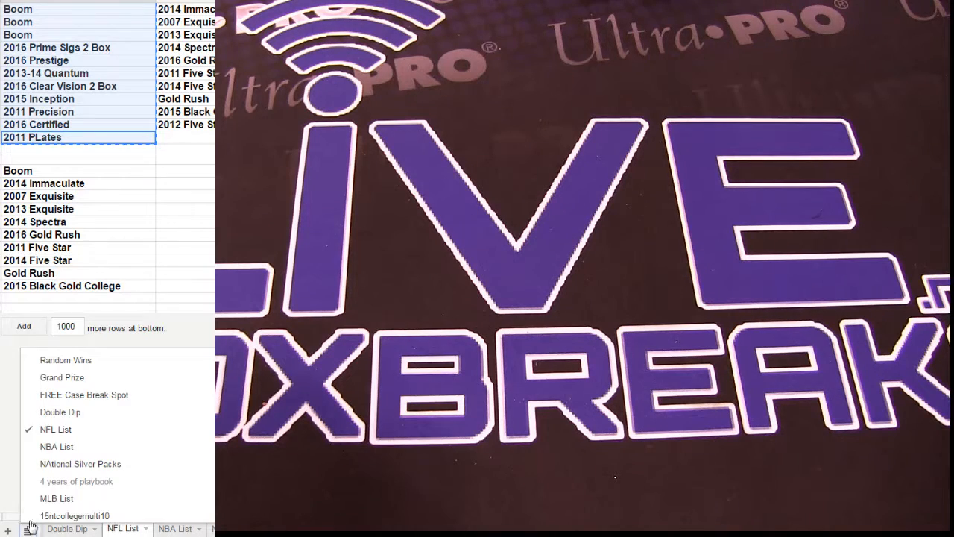
Step: Scroll through the workbook's sheet list to find the next break sheet
scroll(down, 3)
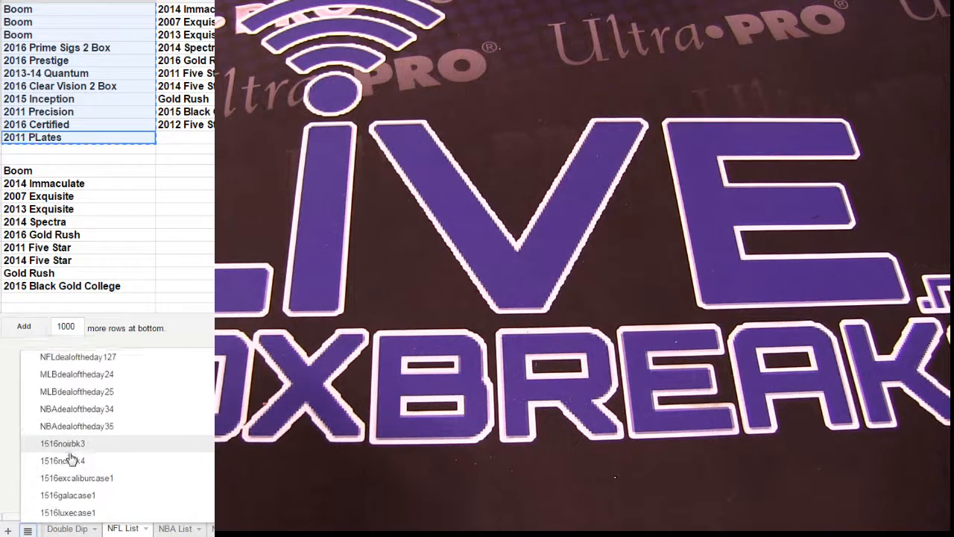
scroll(down, 3)
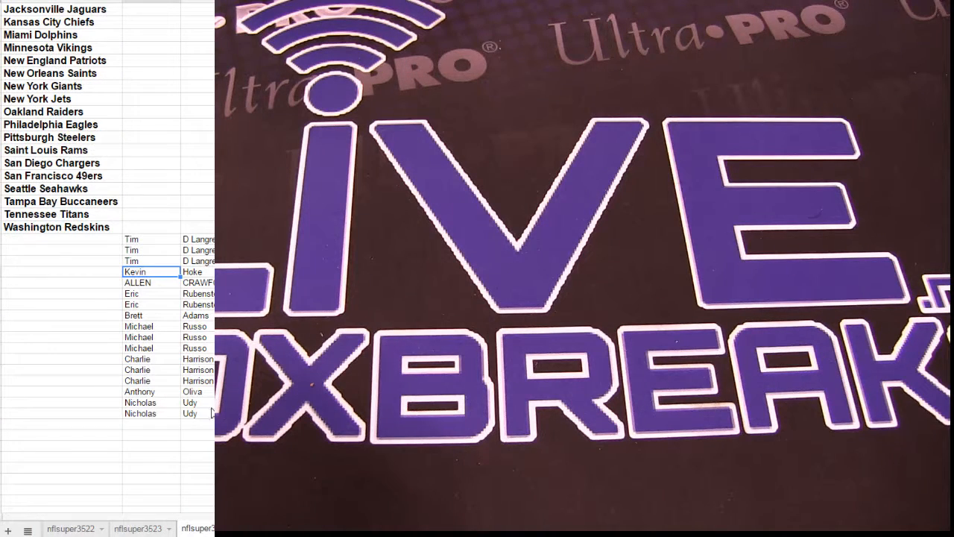
Step: Copy the block of buyer first and last names beneath the teams
right_click(152, 272)
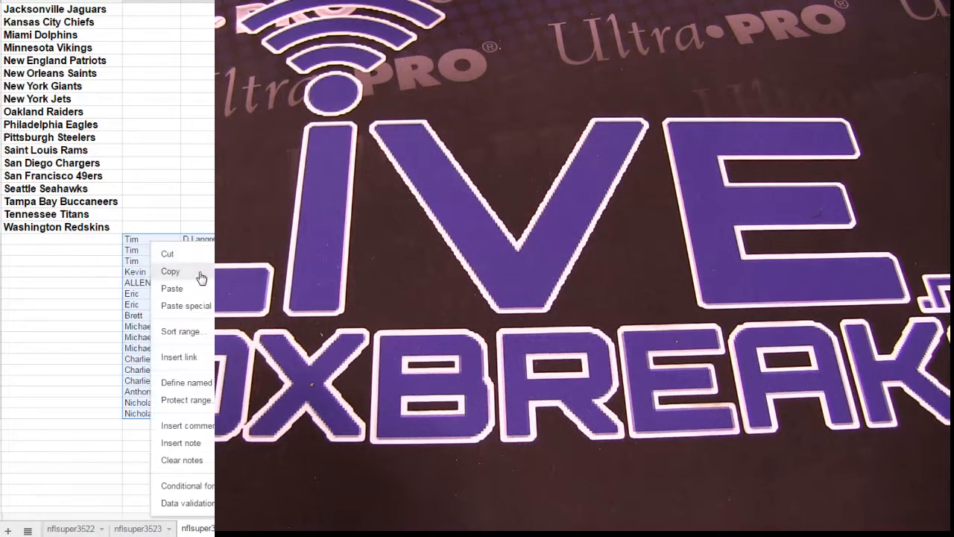
click(170, 271)
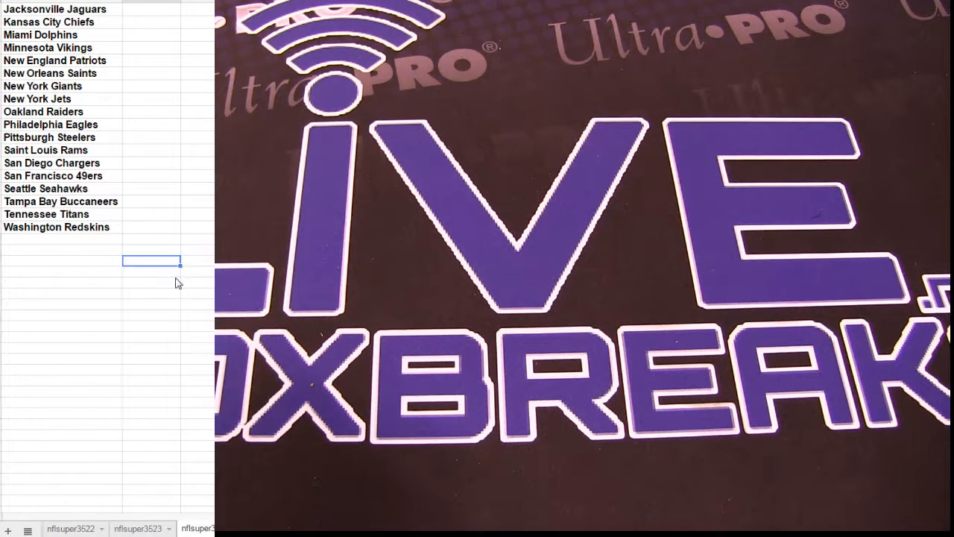
Step: Paste the buyer names, Tim through Nicholas, under the firstname header beside the NFL teams
right_click(152, 261)
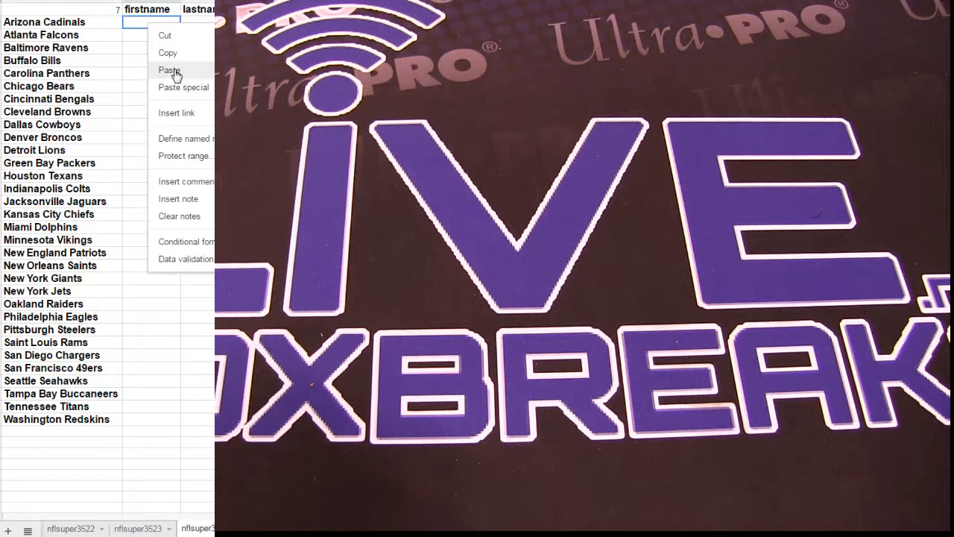
click(170, 70)
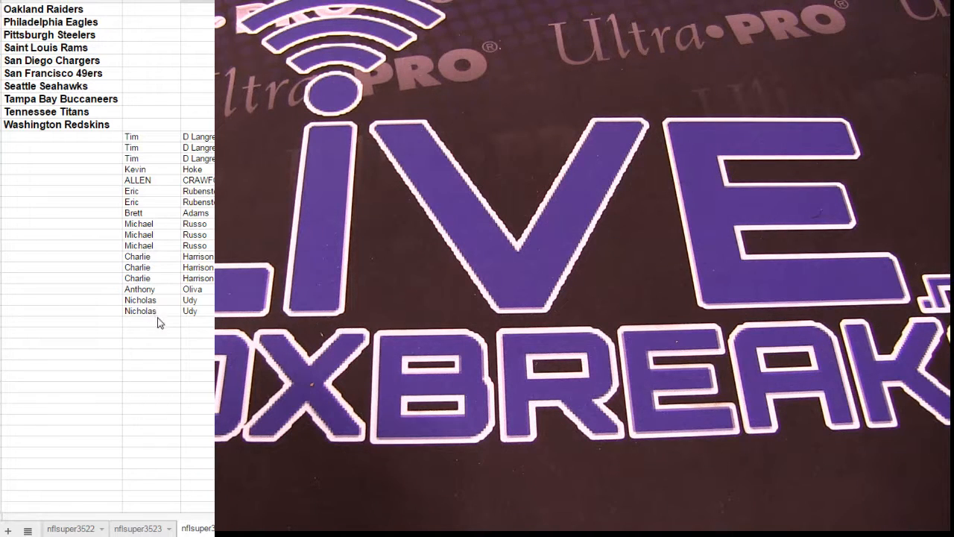
text(Matt)
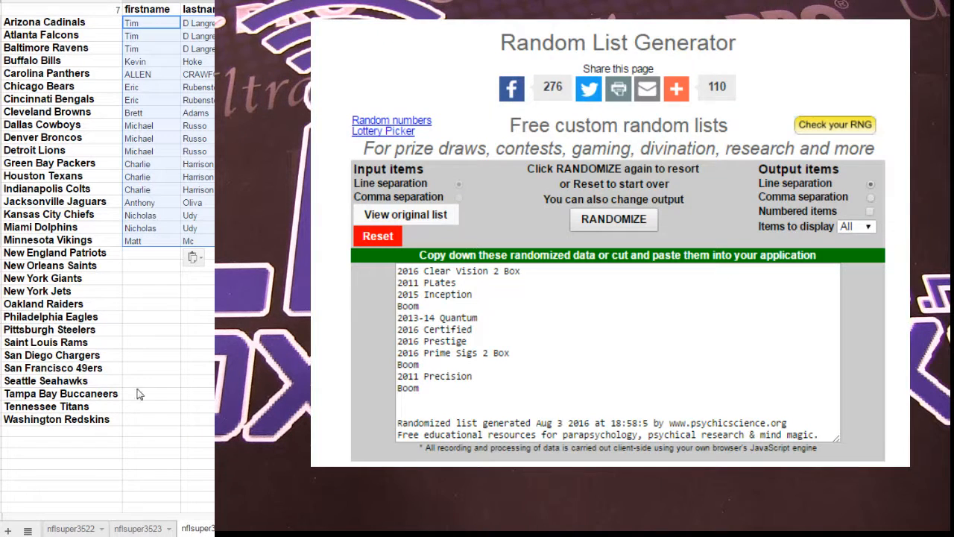
click(378, 236)
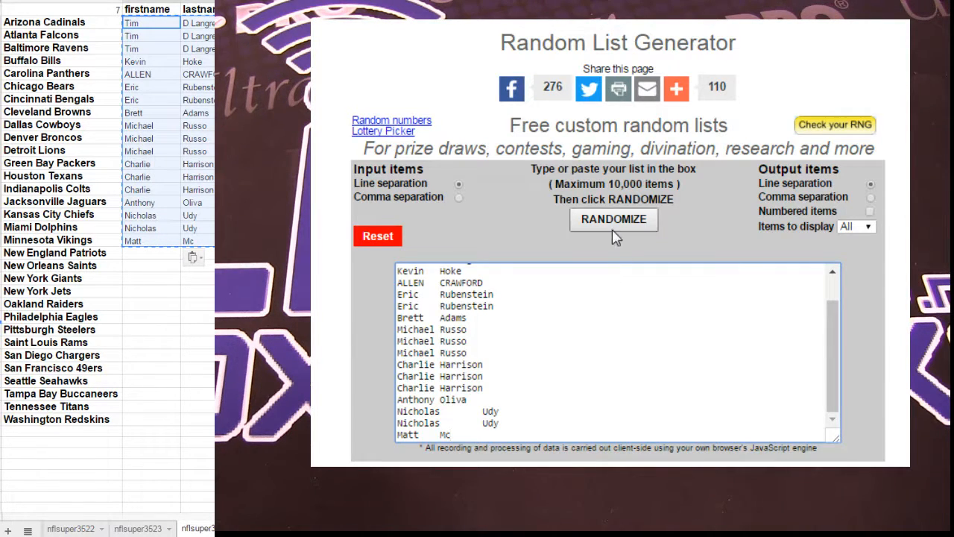
click(615, 219)
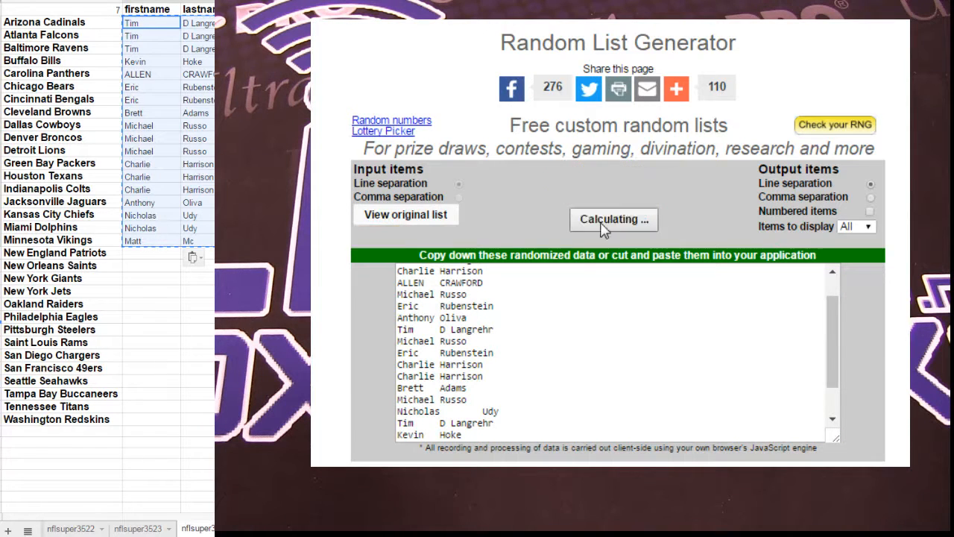
click(613, 219)
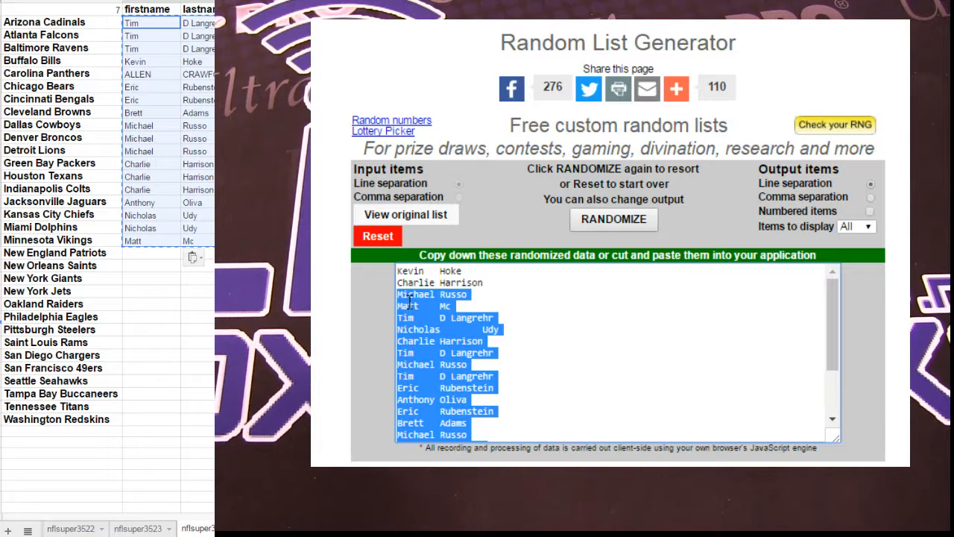
mouse_move(450, 342)
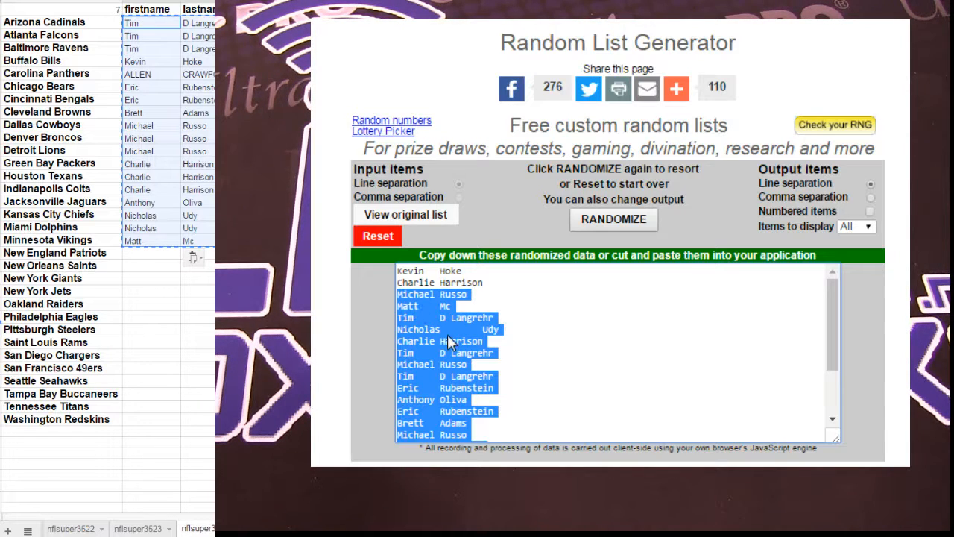
Step: Paste the shuffled buyer names into the firstname cells beside the upper and lower team rows
right_click(134, 22)
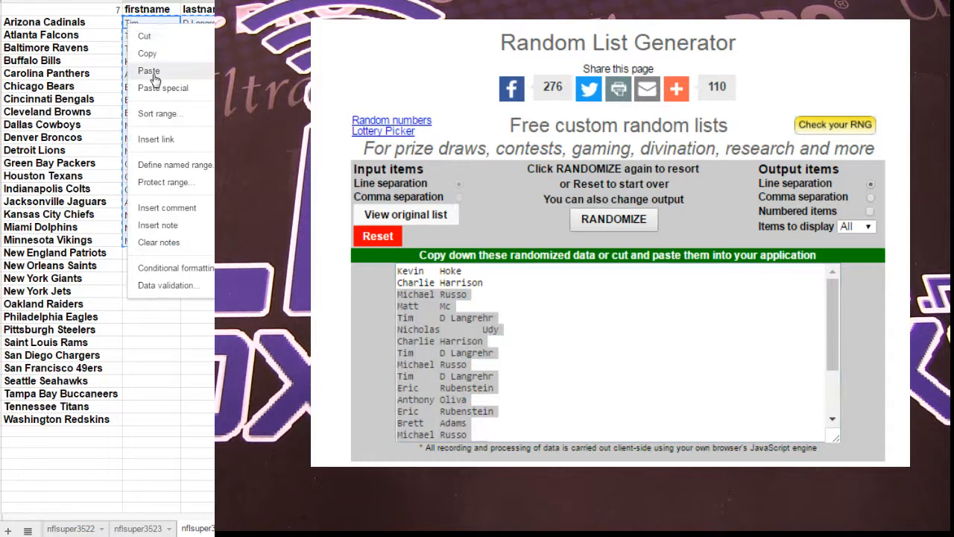
click(149, 70)
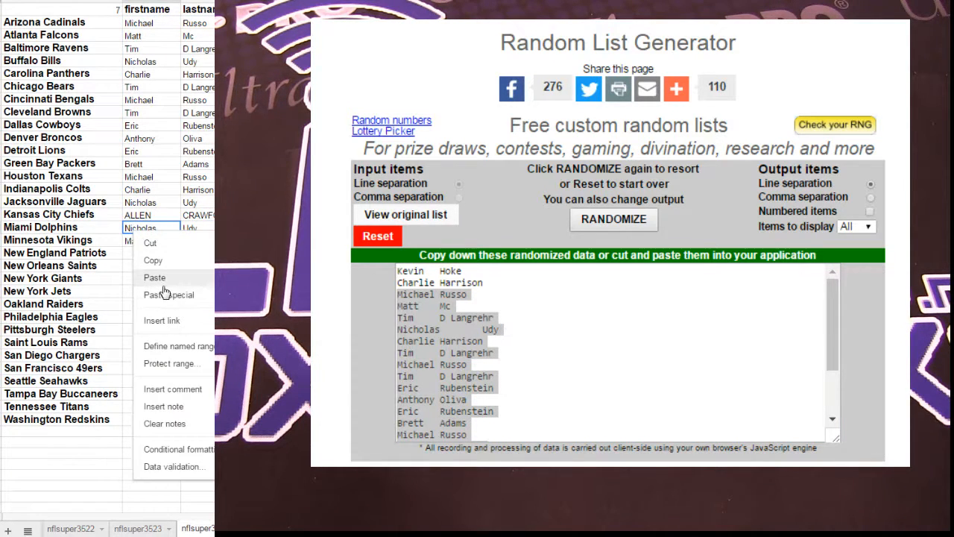
click(155, 277)
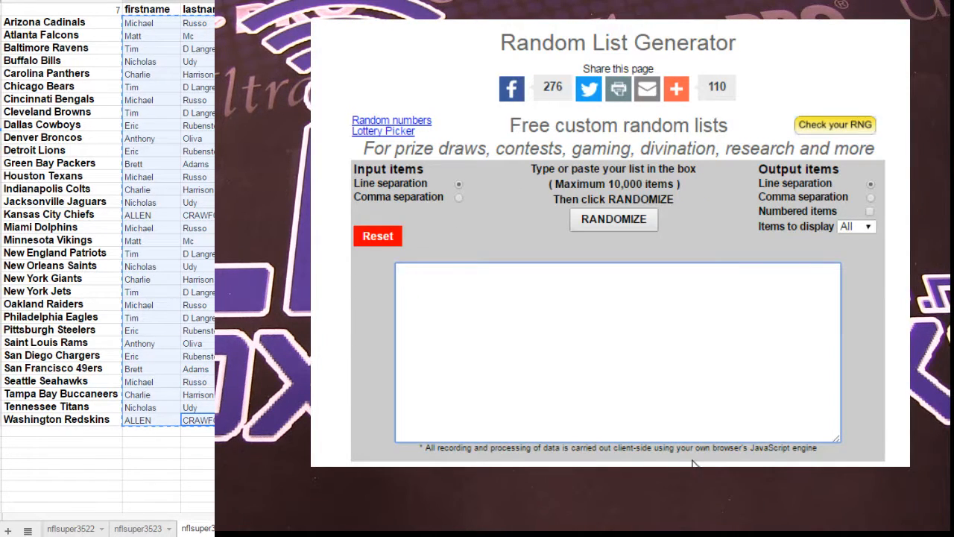
Step: Reshuffle the buyer names twice in the generator and paste the new order into the sheet
click(615, 219)
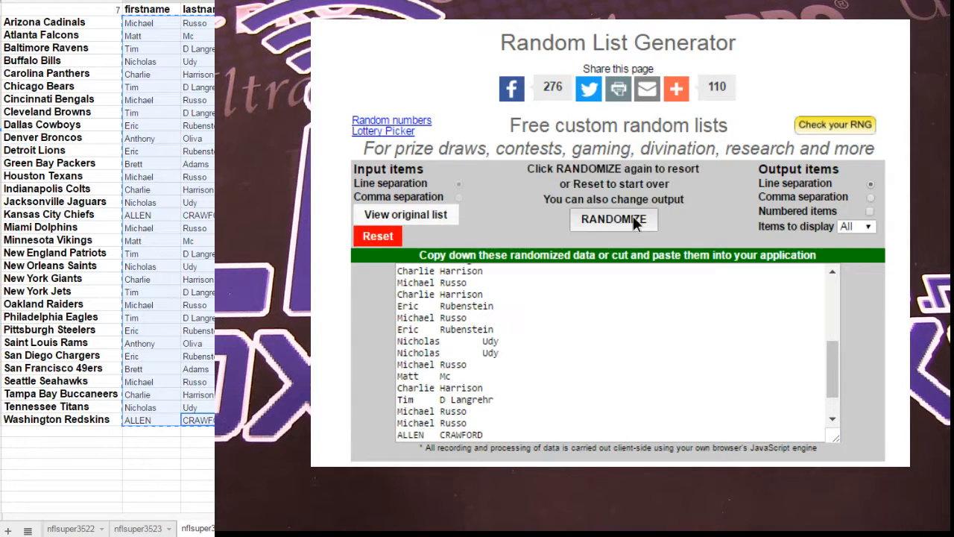
click(613, 219)
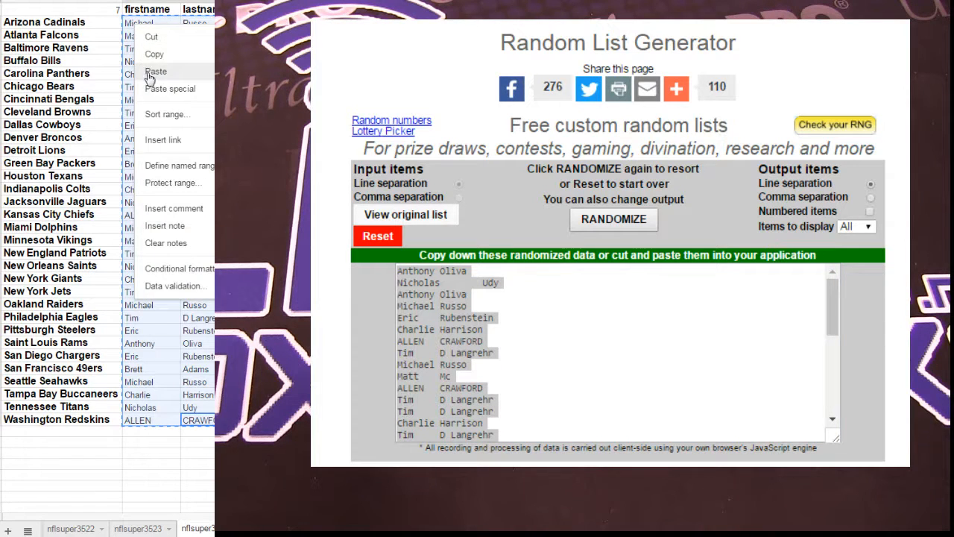
click(155, 72)
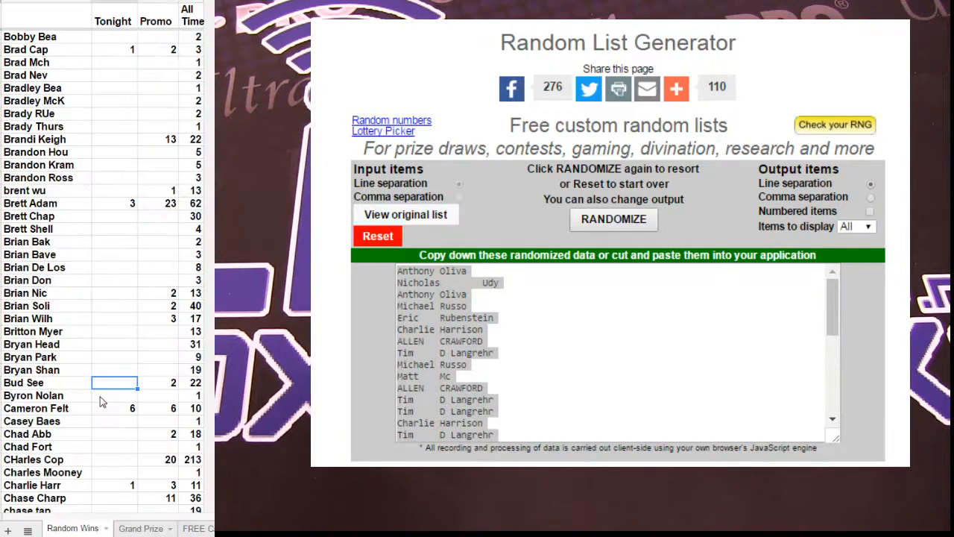
Step: Add Kevin Hoke as a new row in the Random Wins tally with one win in Tonight, Promo and All Time
scroll(down, 3)
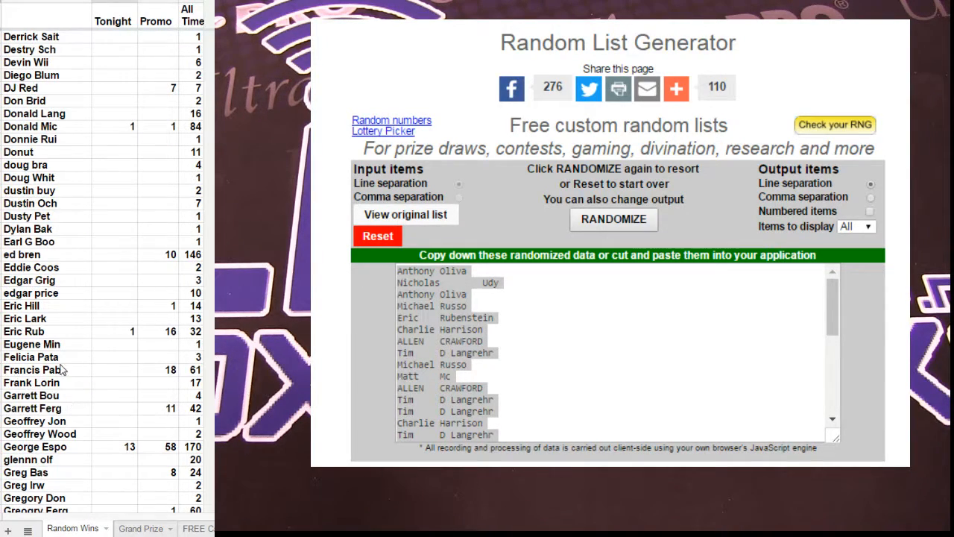
scroll(down, 3)
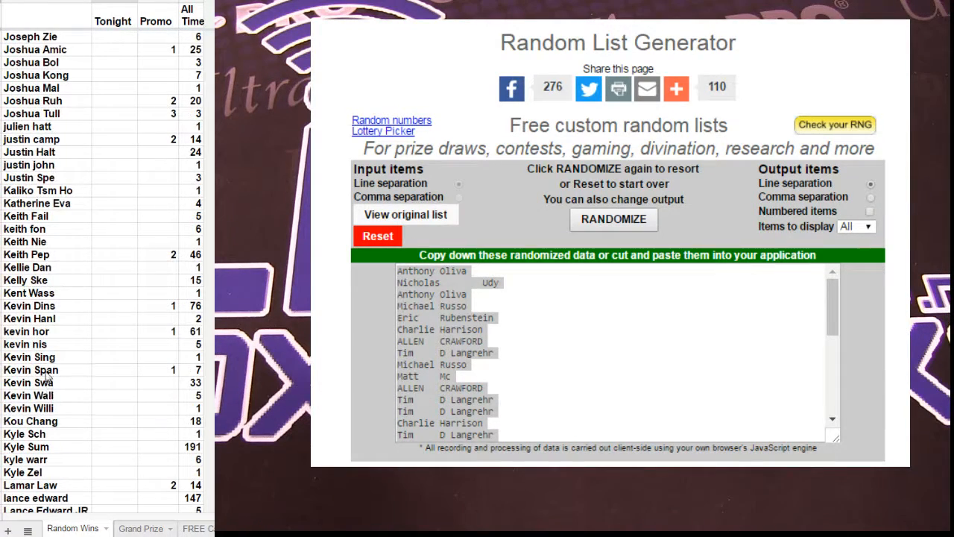
mouse_move(57, 286)
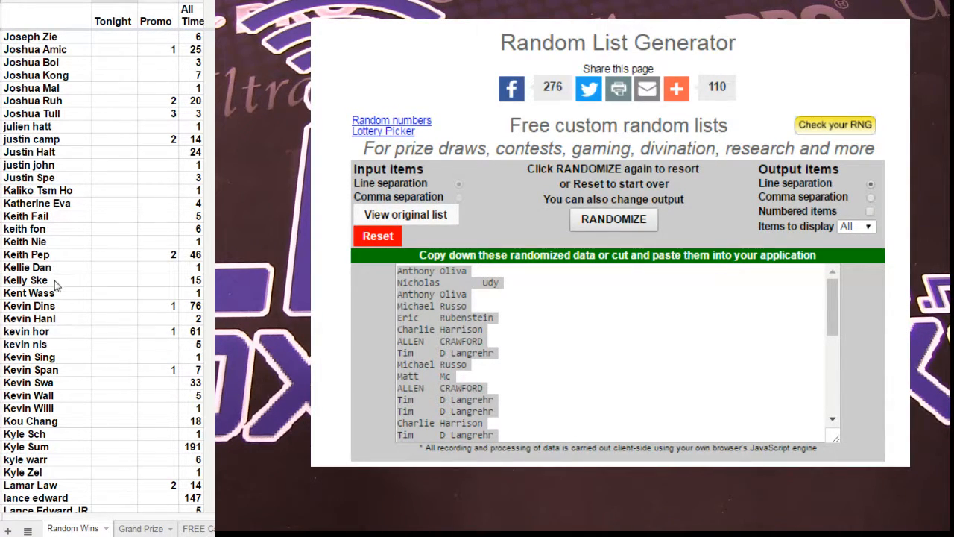
mouse_move(47, 329)
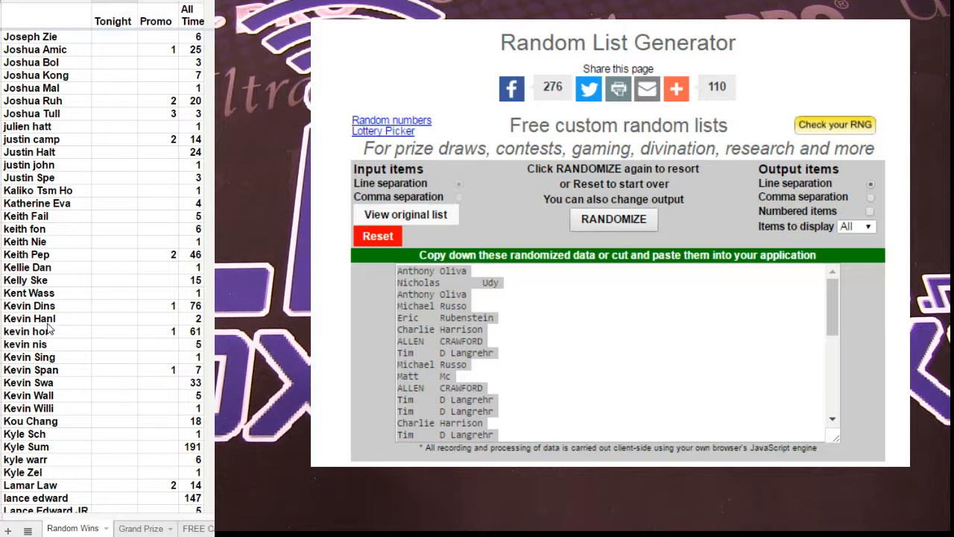
scroll(down, 3)
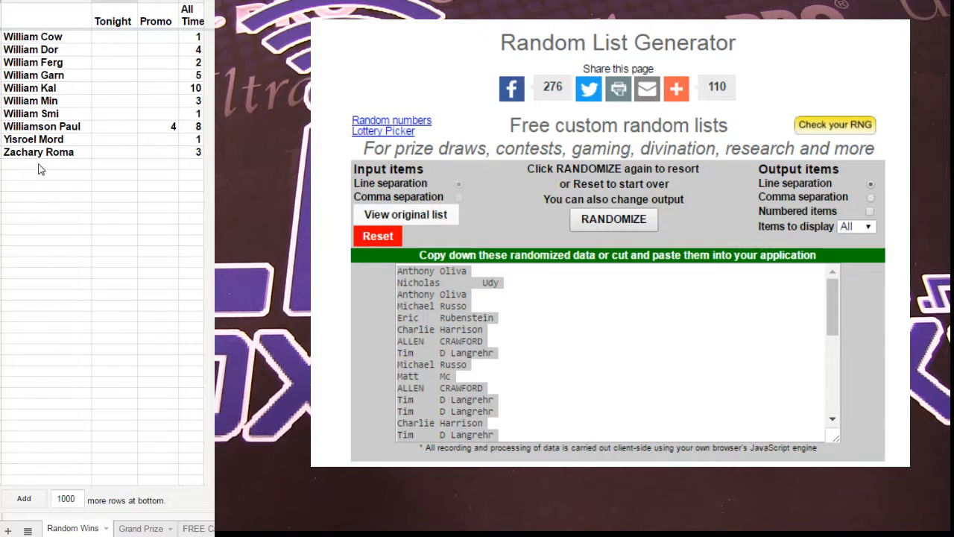
text(K)
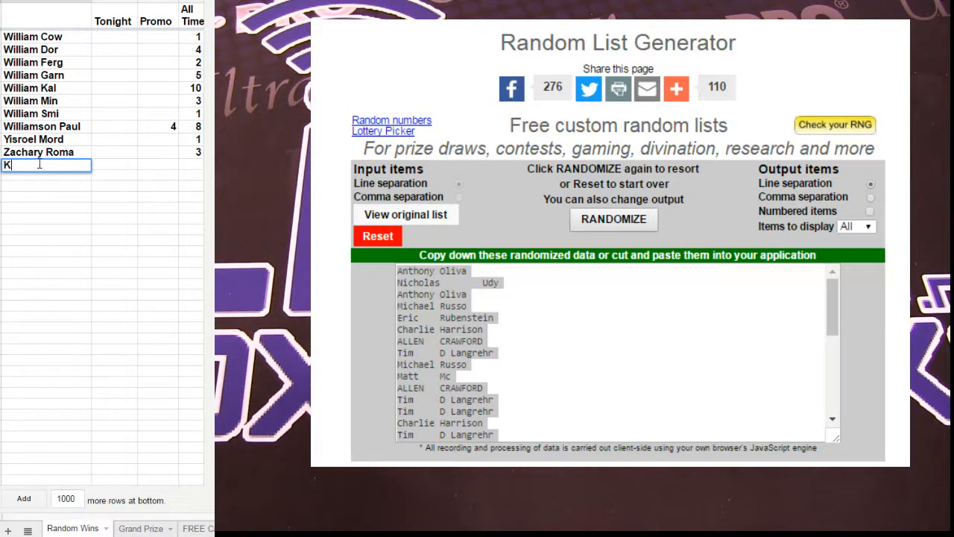
text(evin Hi)
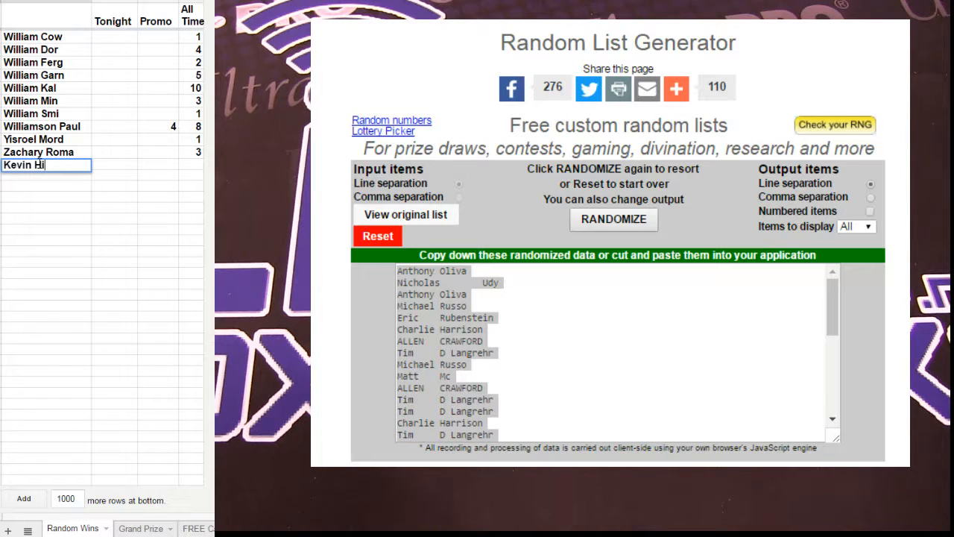
text(okw)
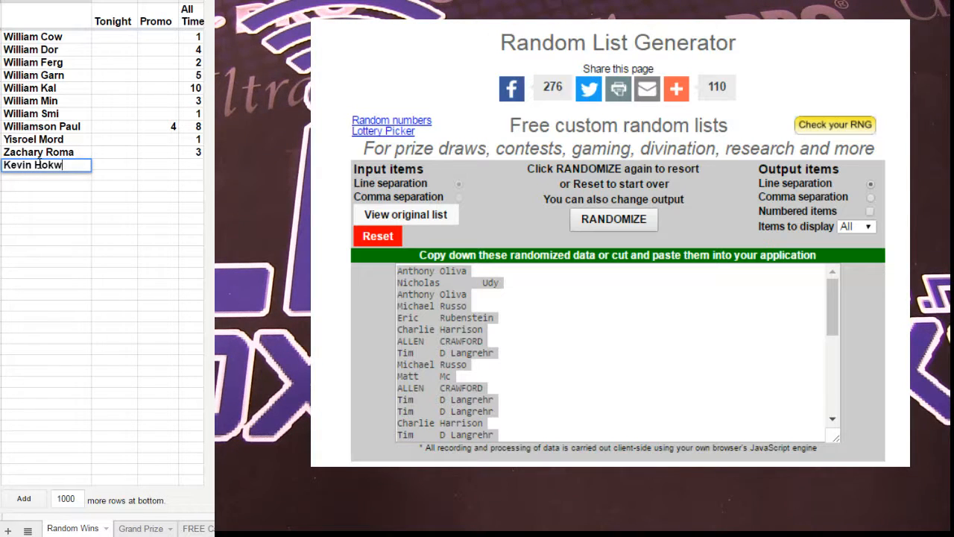
text(Kevin Hoke)
click(191, 164)
text(1)
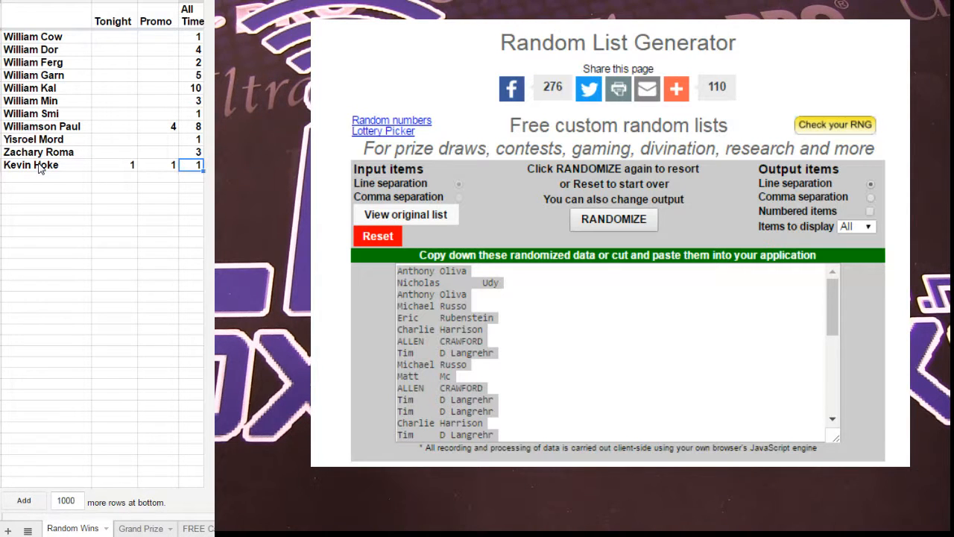
scroll(down, 3)
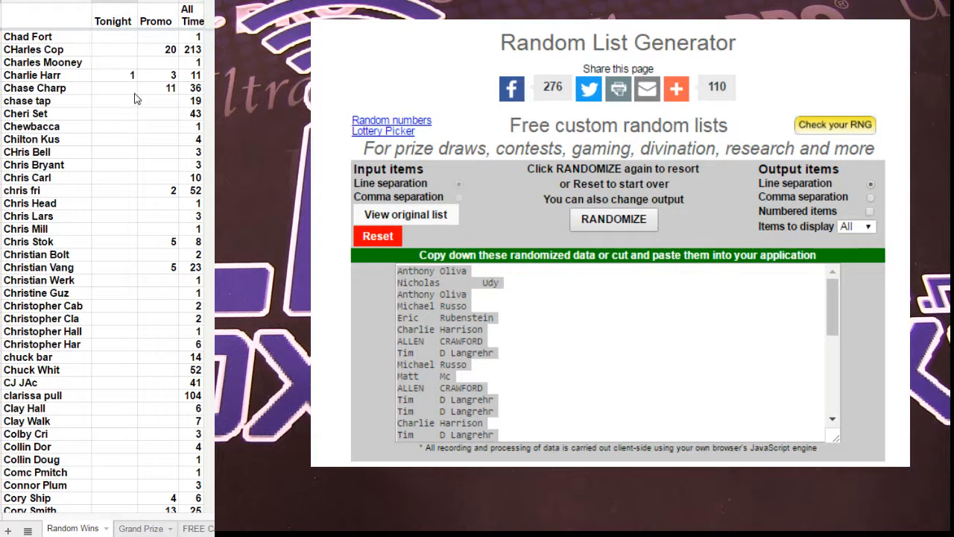
click(113, 74)
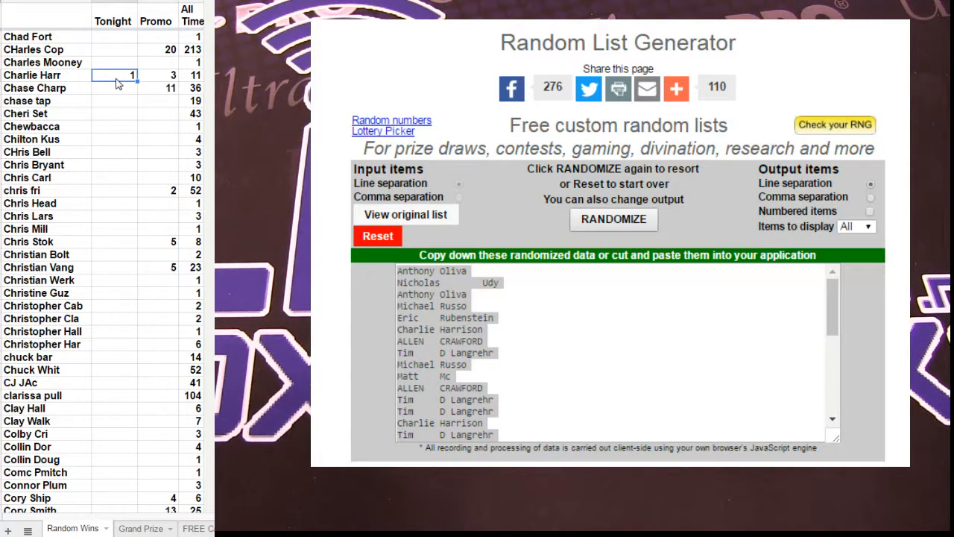
text(2)
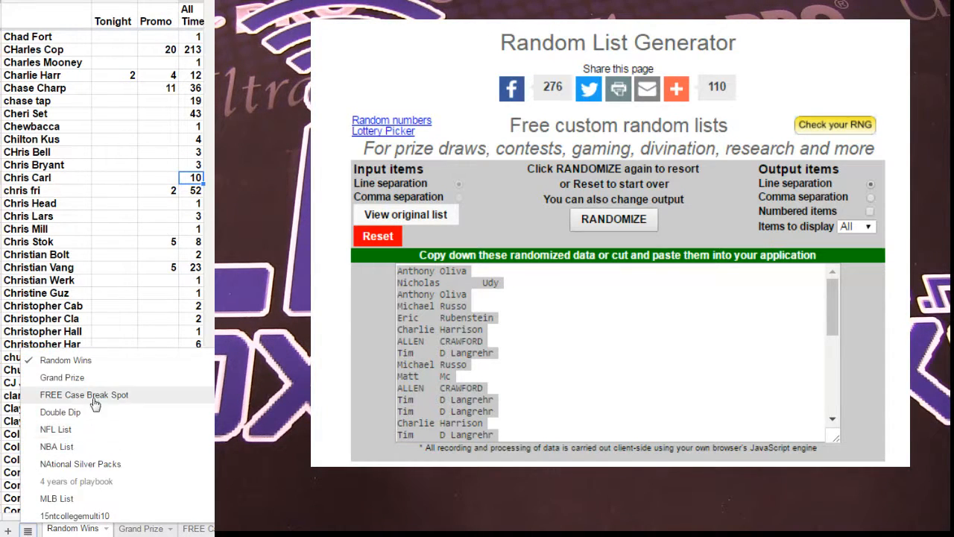
Step: Copy the FREE Case Break Spot NFL product list into the generator and randomize it twice
click(83, 394)
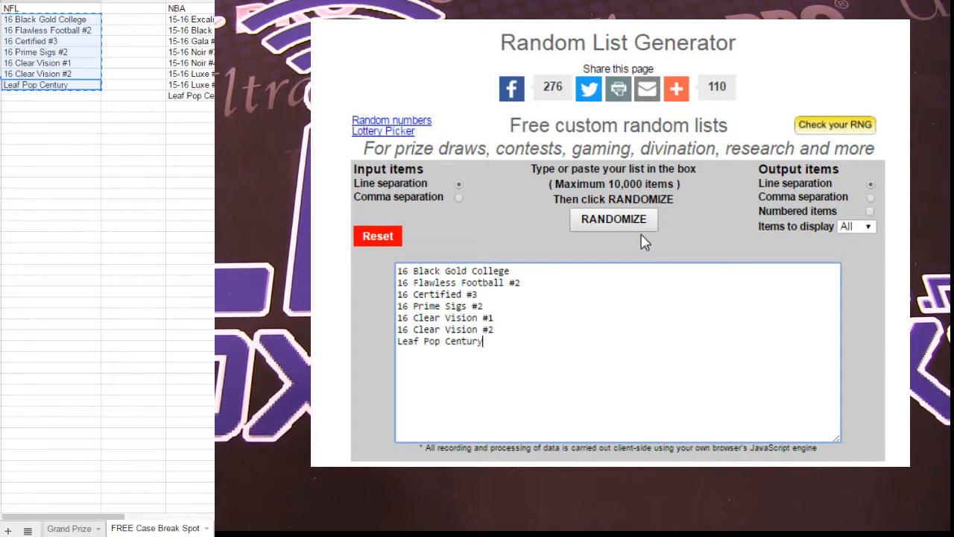
click(614, 217)
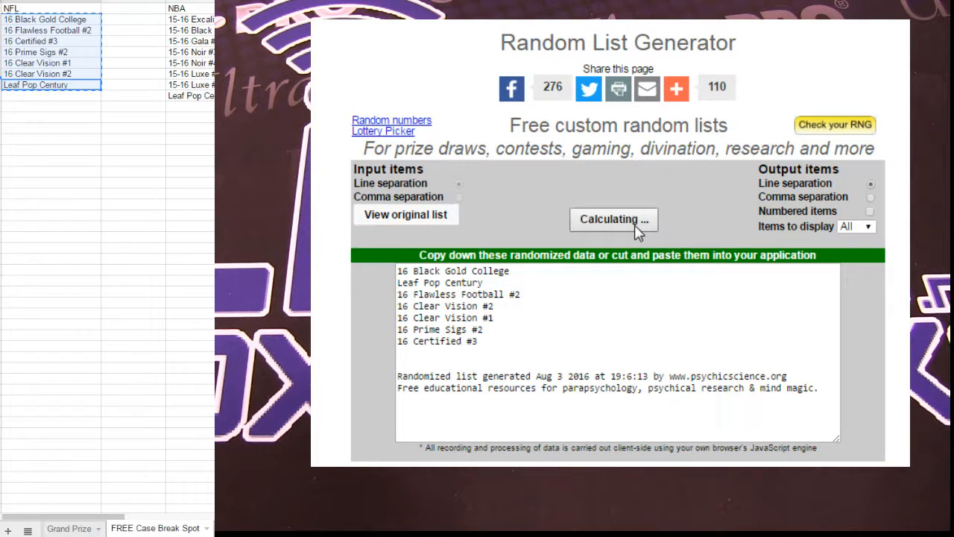
click(614, 218)
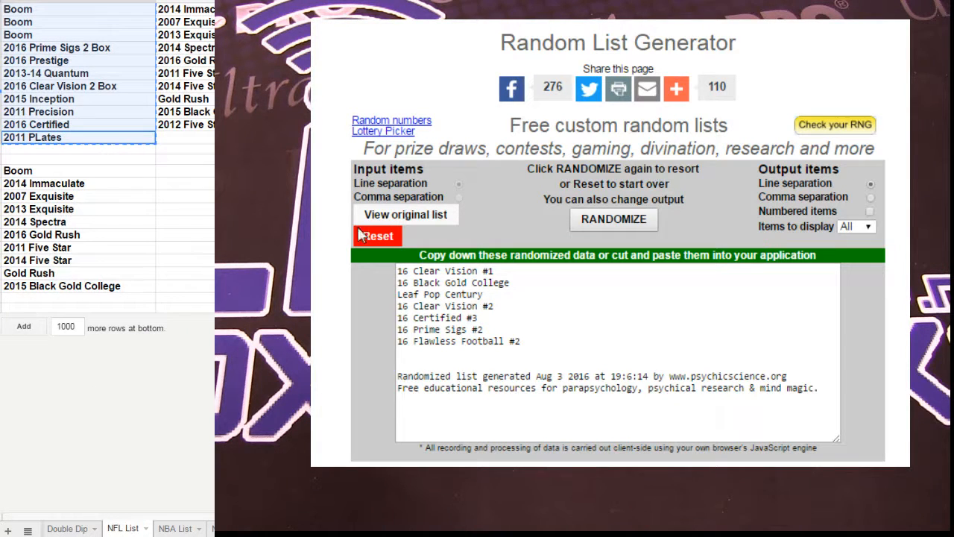
Step: Reset the generator, load the NFL List products and randomize them several times, ending led by 2016 Prestige
click(378, 235)
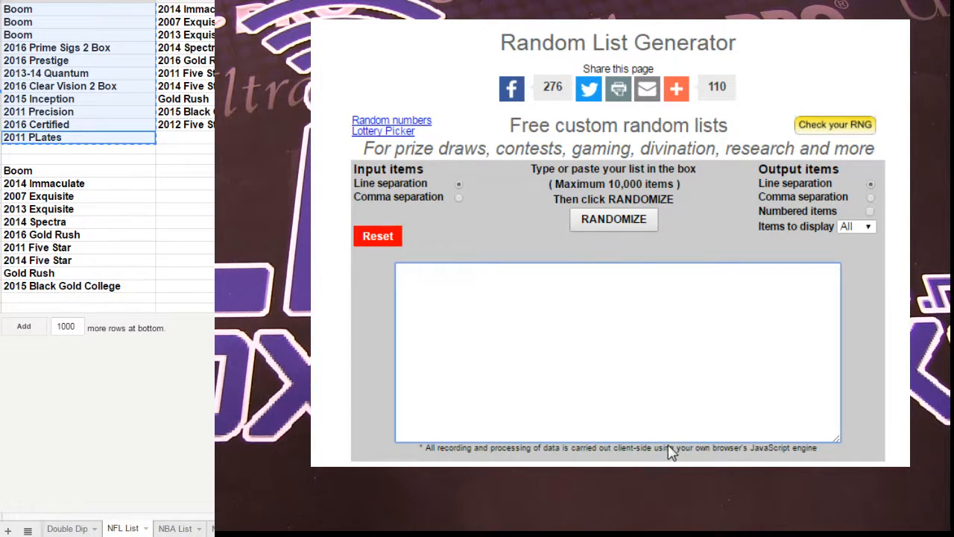
click(615, 218)
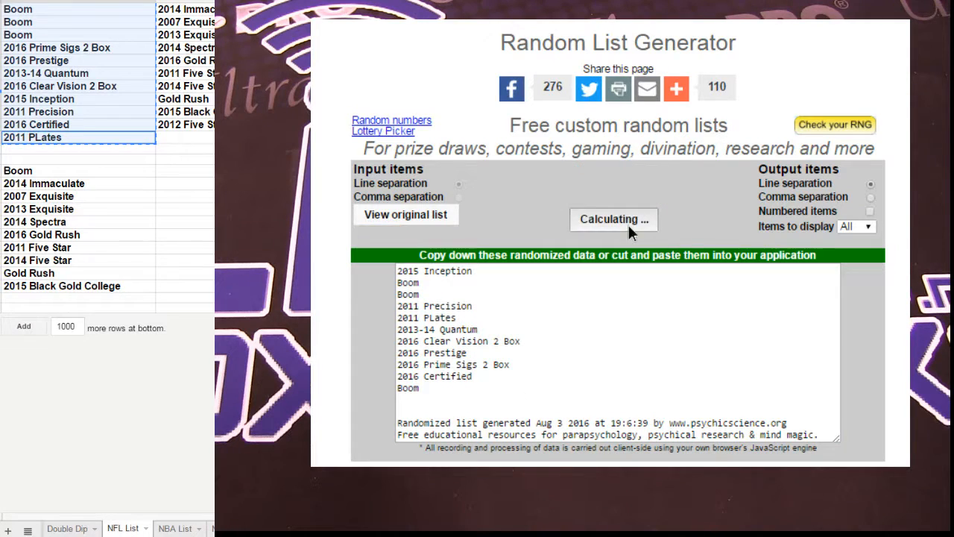
click(614, 218)
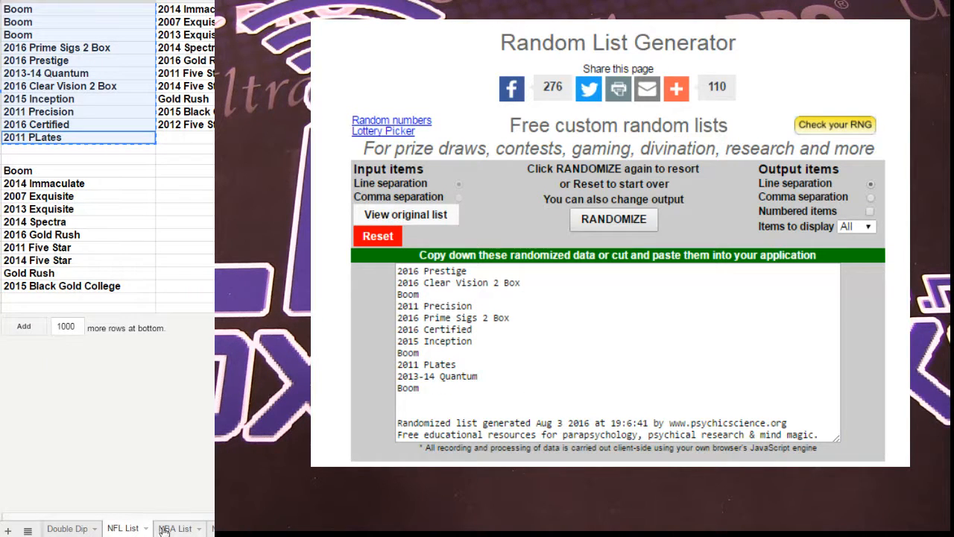
click(176, 528)
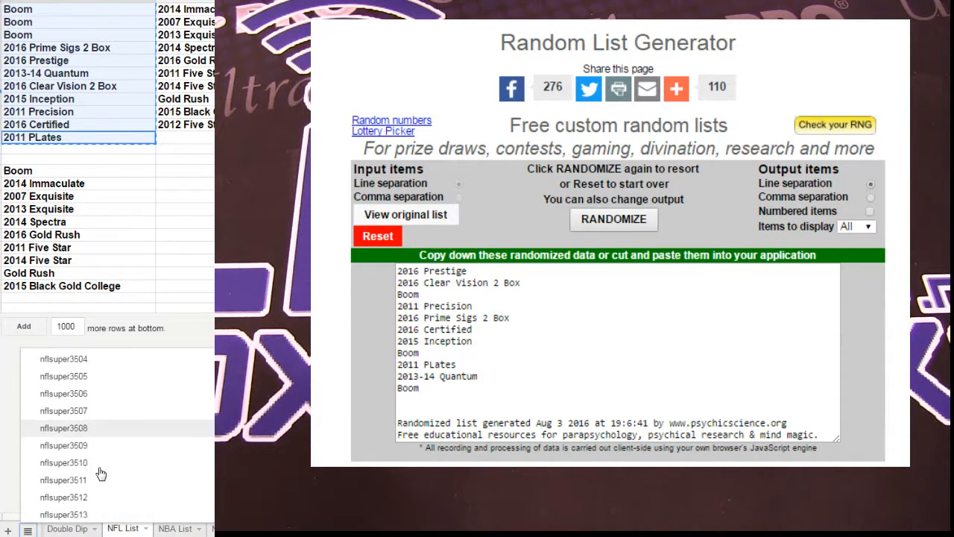
scroll(down, 3)
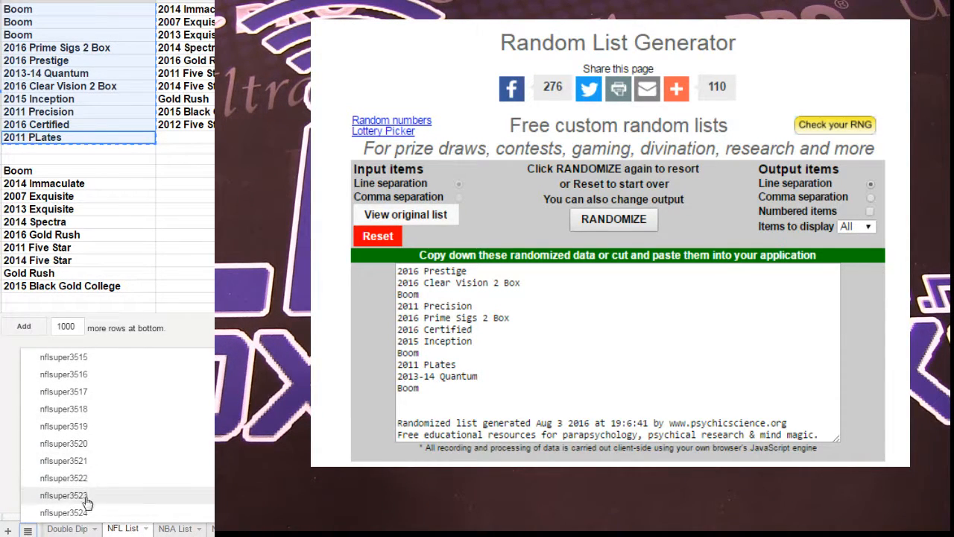